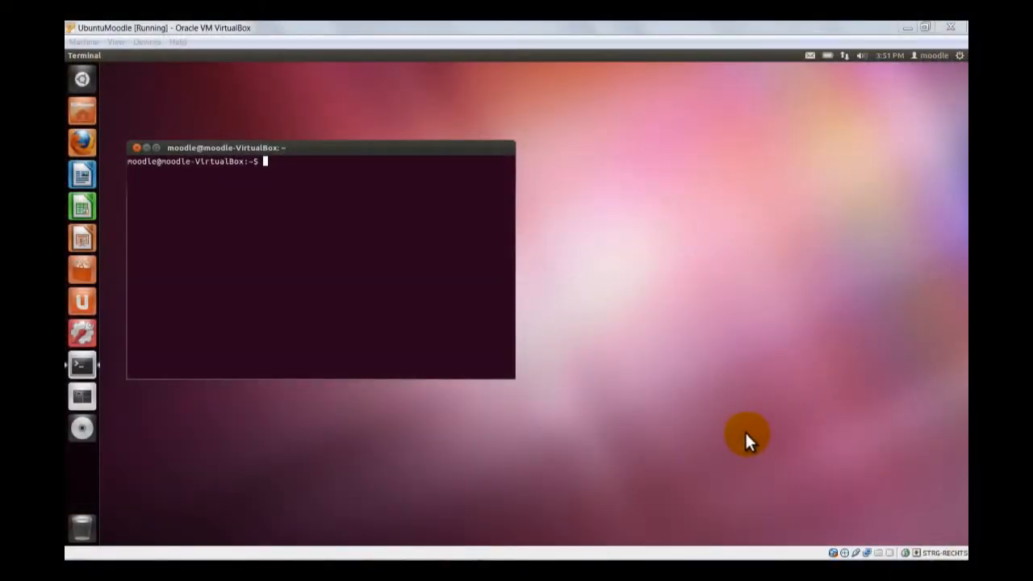
pyautogui.moveTo(741, 432)
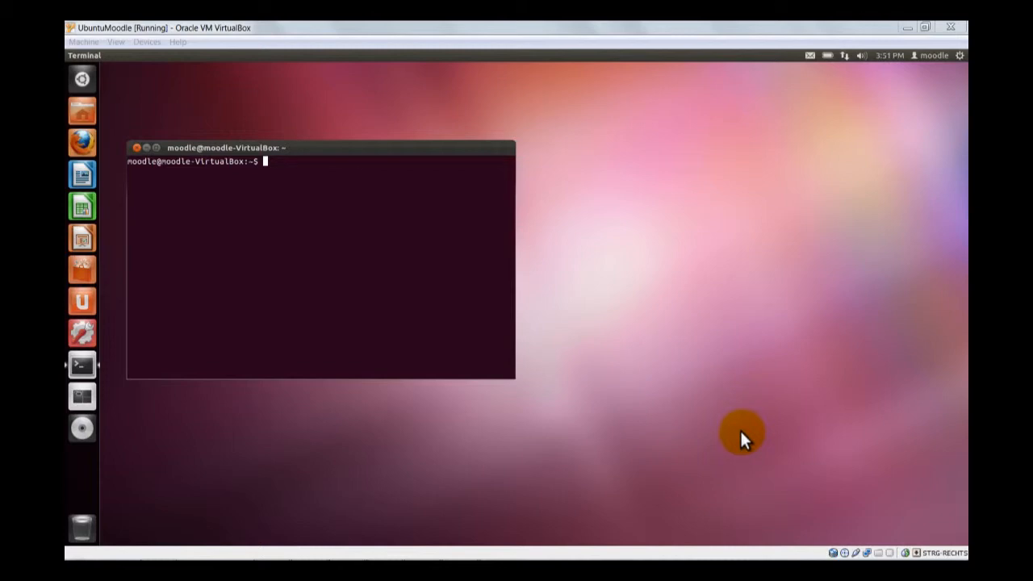
pyautogui.moveTo(731, 426)
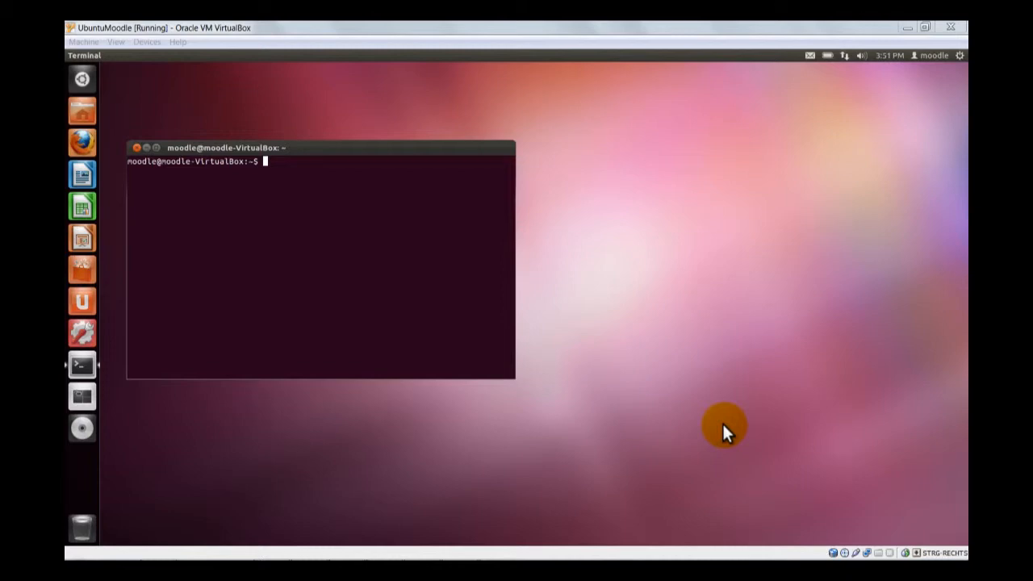
pyautogui.moveTo(628, 402)
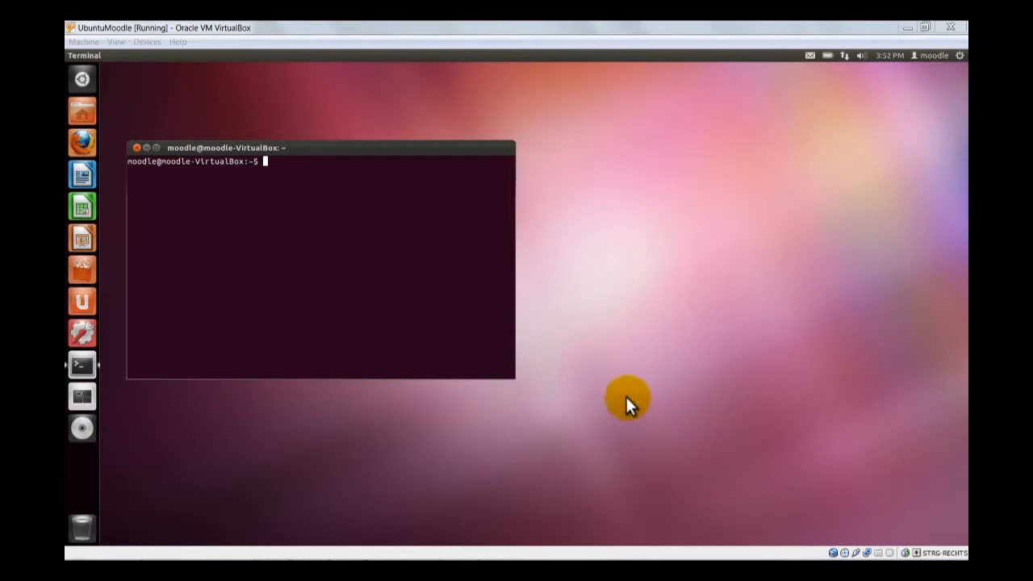
pyautogui.moveTo(342, 303)
pyautogui.write('sudo su')
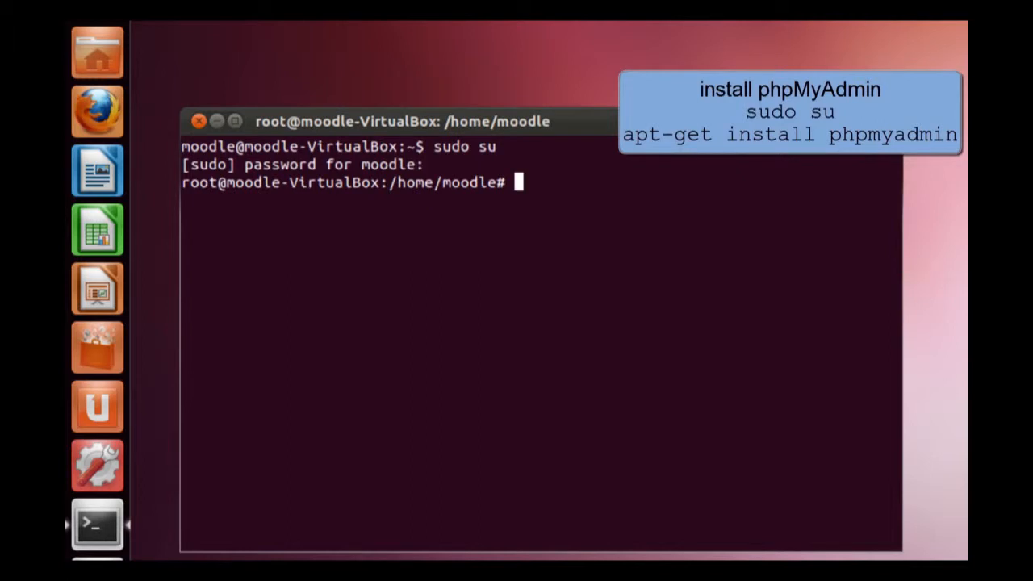
# Run apt-get install phpmyadmin and accept the extra packages with y.
pyautogui.write('apt-get')
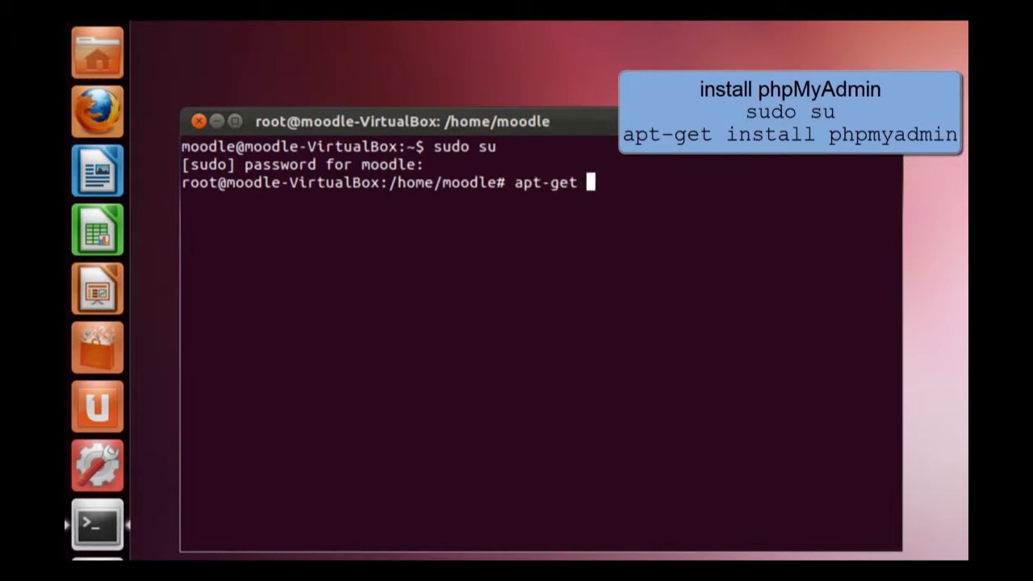
pyautogui.write('install')
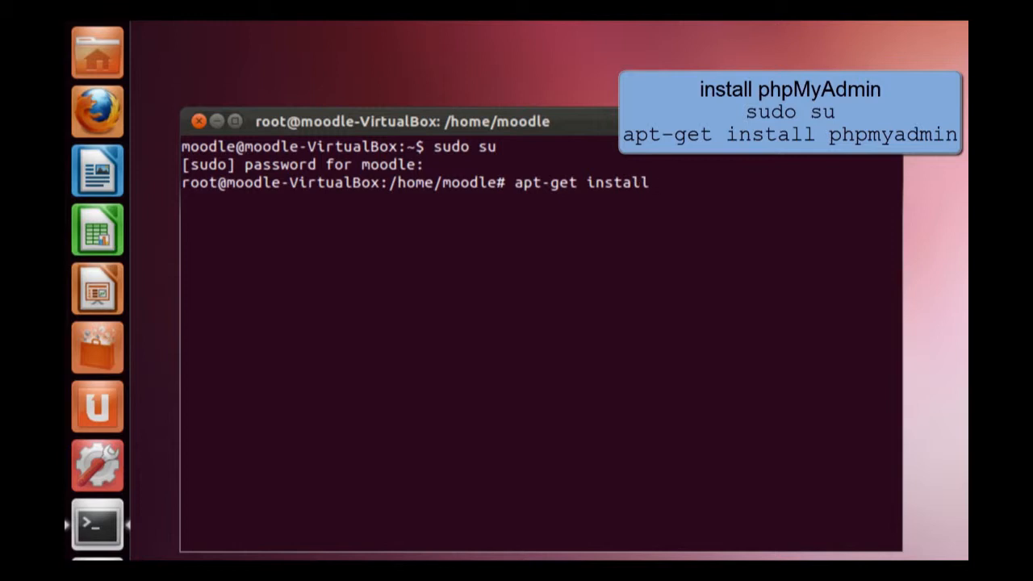
pyautogui.write('phpmyadmin')
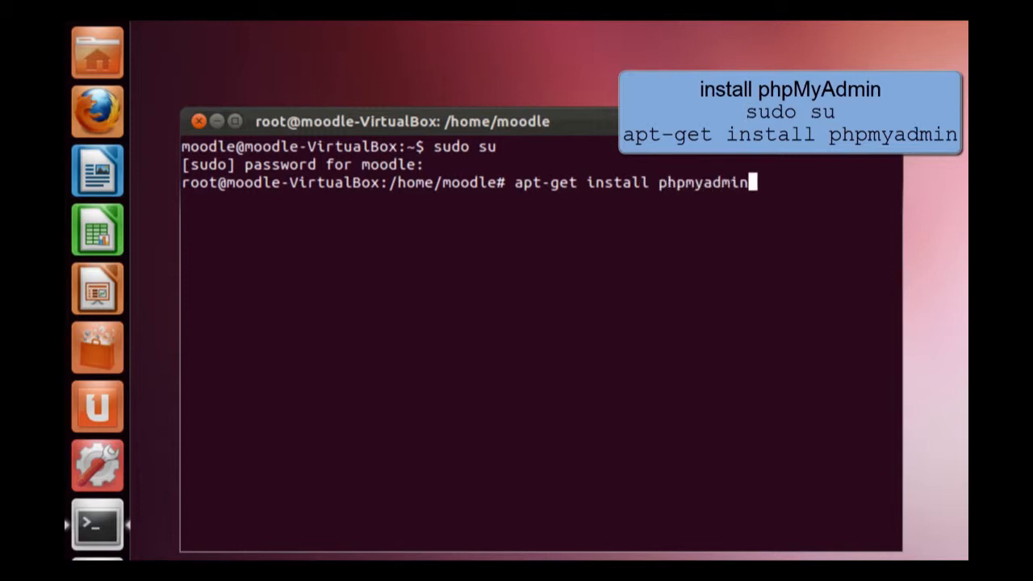
pyautogui.press('Return')
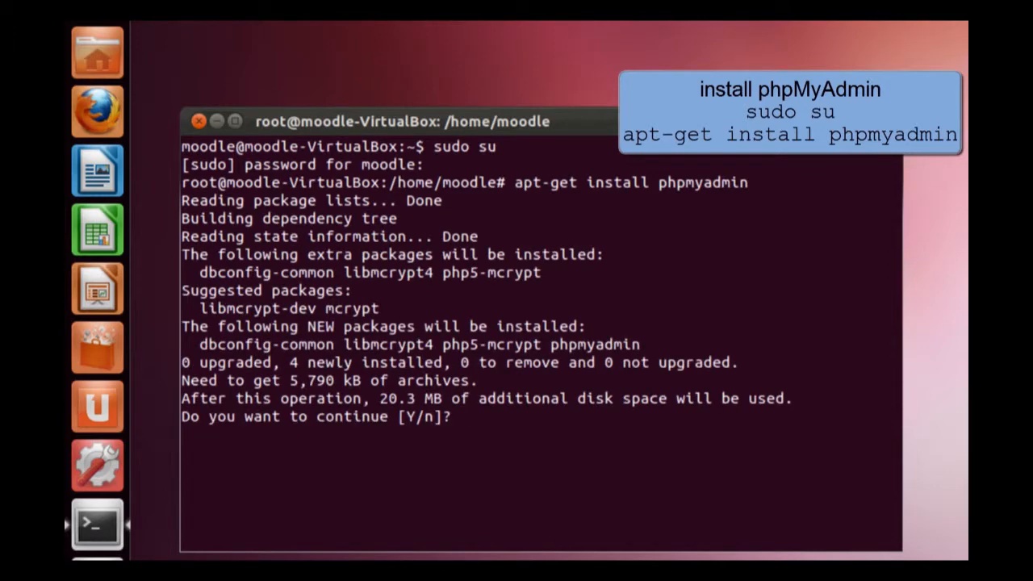
pyautogui.write('y')
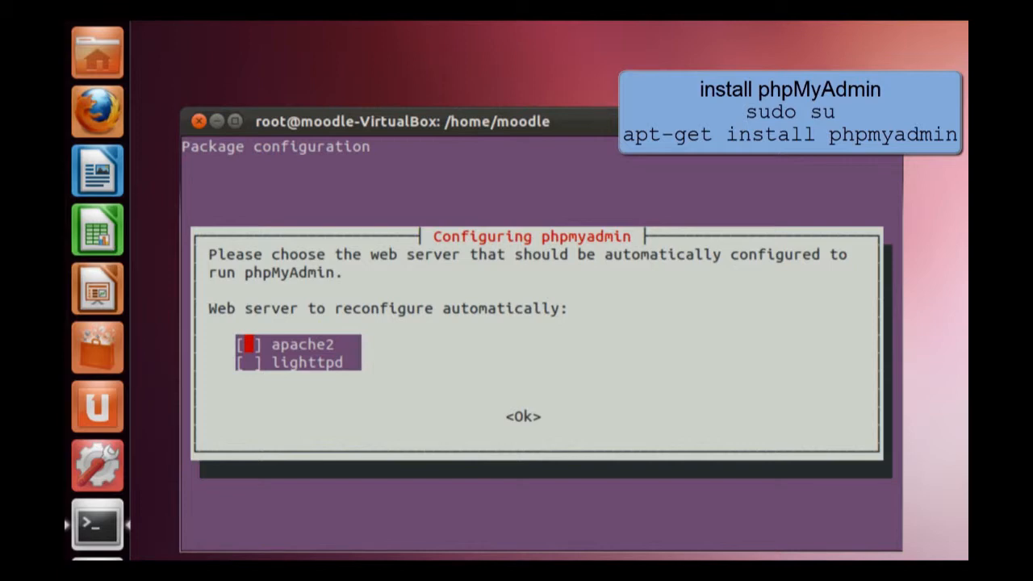
# Select apache2 as phpMyAdmin's web server and enter and confirm the database admin password.
pyautogui.press('space')
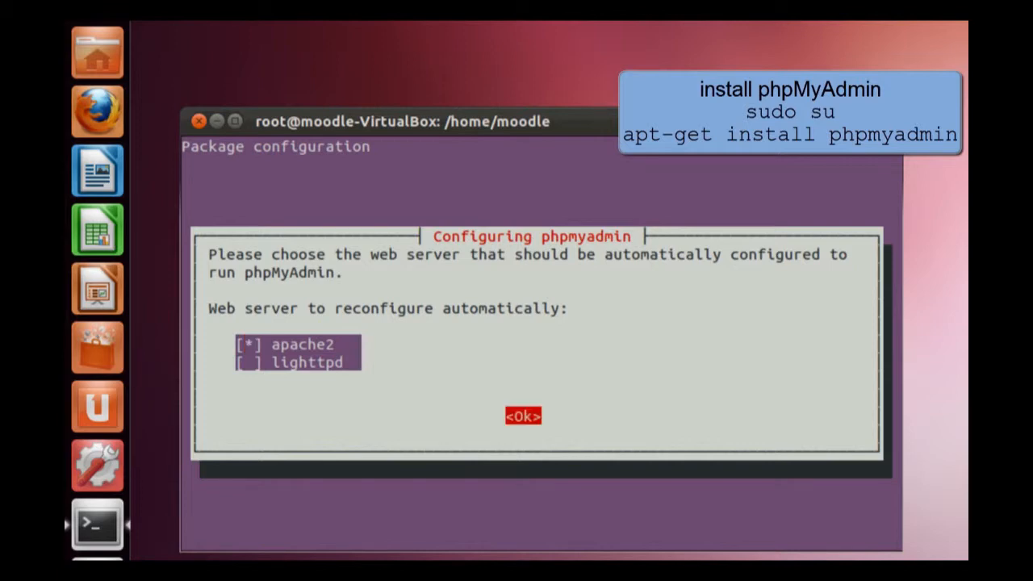
pyautogui.click(523, 416)
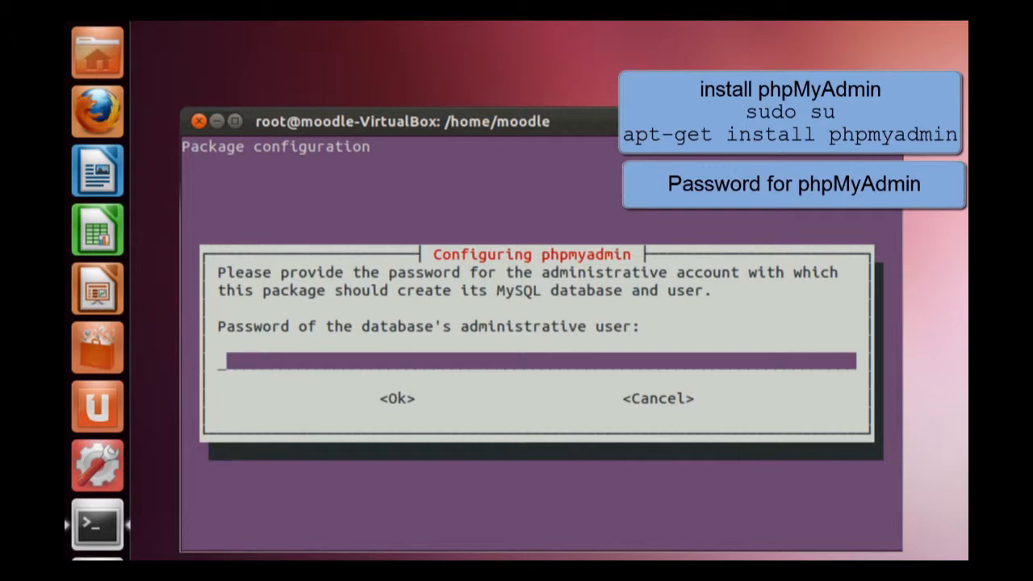
pyautogui.click(397, 398)
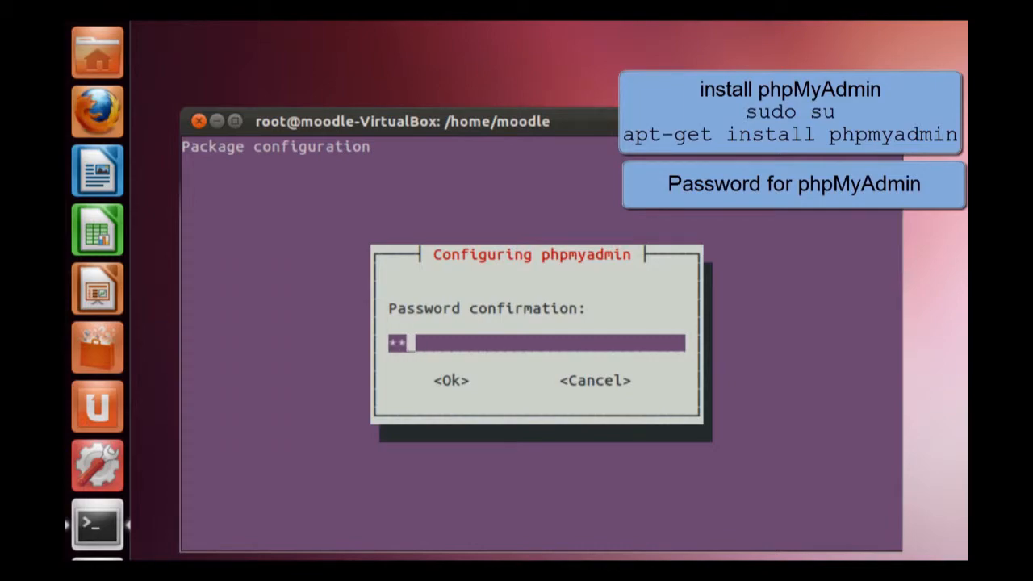
pyautogui.click(451, 380)
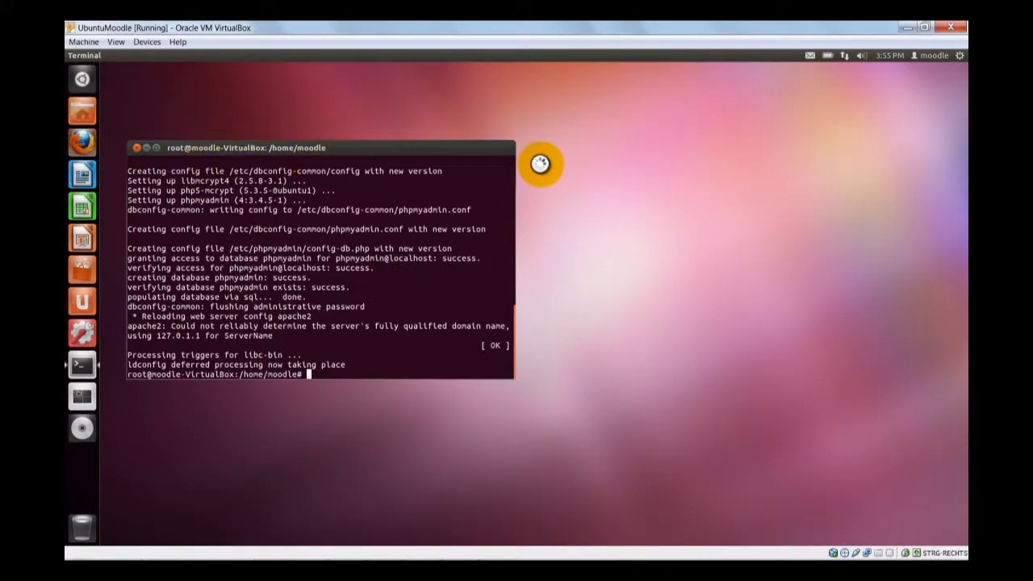
pyautogui.moveTo(507, 179)
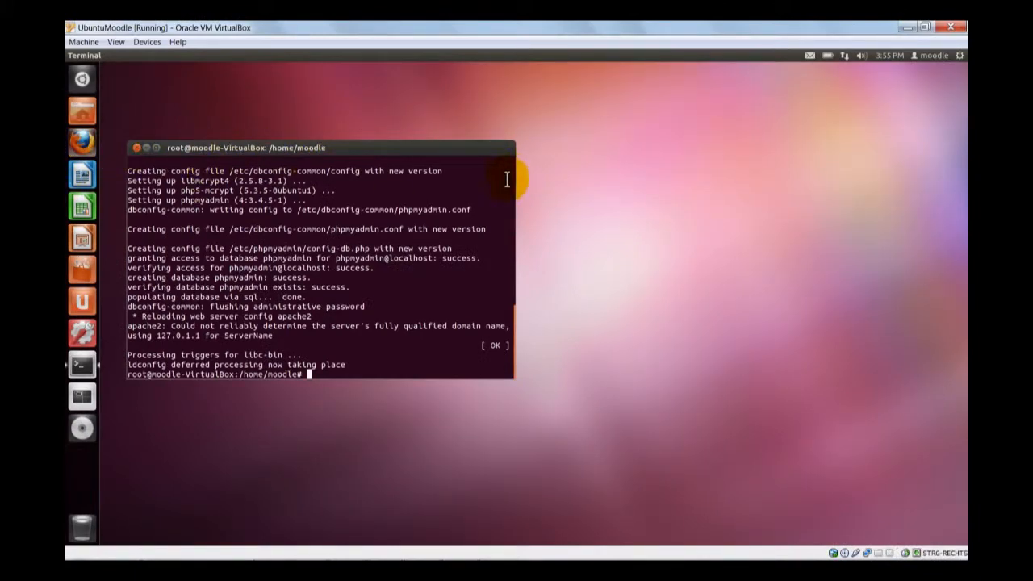
# Open localhost/phpmyadmin in the VM's browser and log in as root.
pyautogui.click(81, 142)
pyautogui.write('localhost')
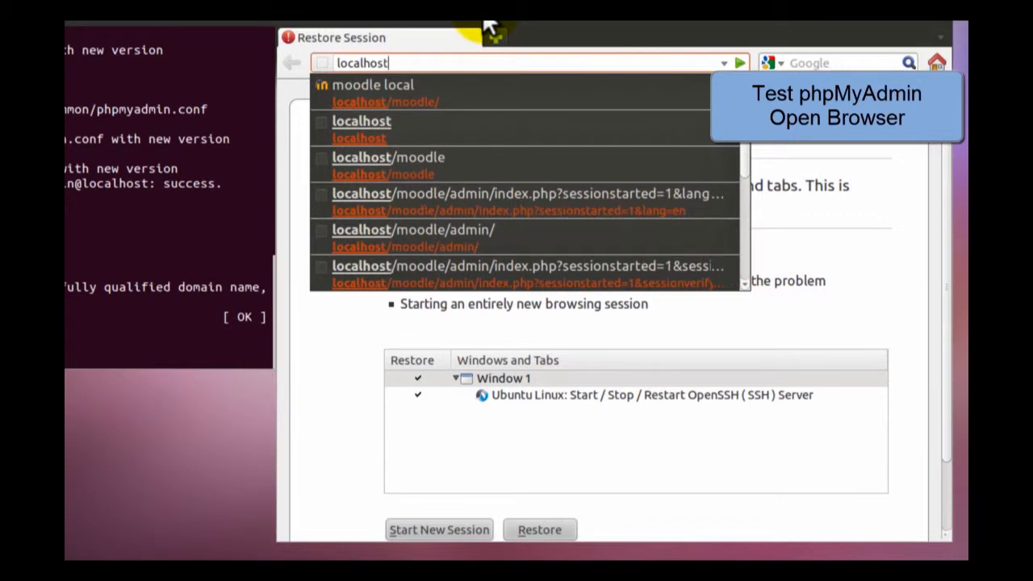
pyautogui.write('/')
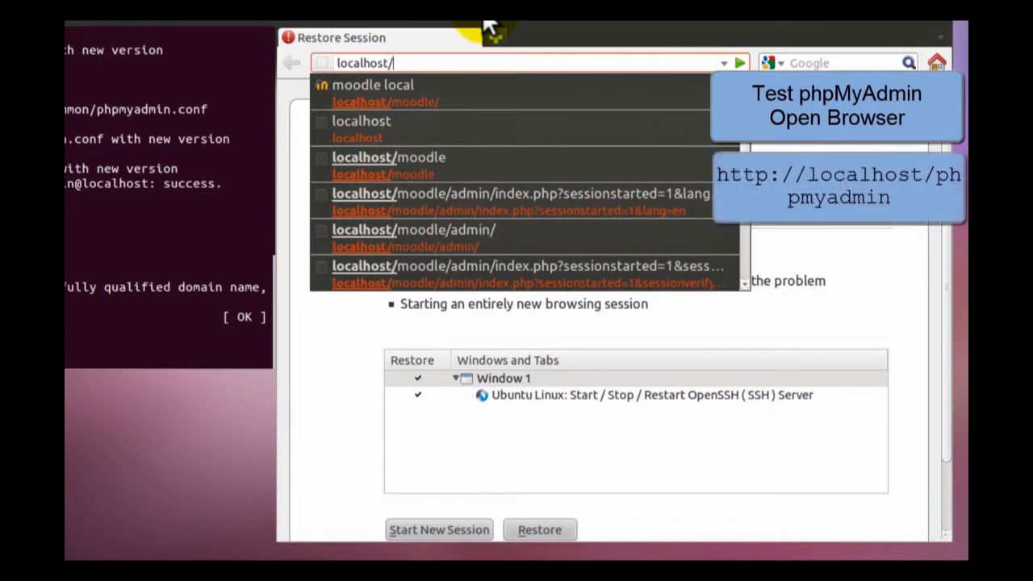
pyautogui.write('phpm')
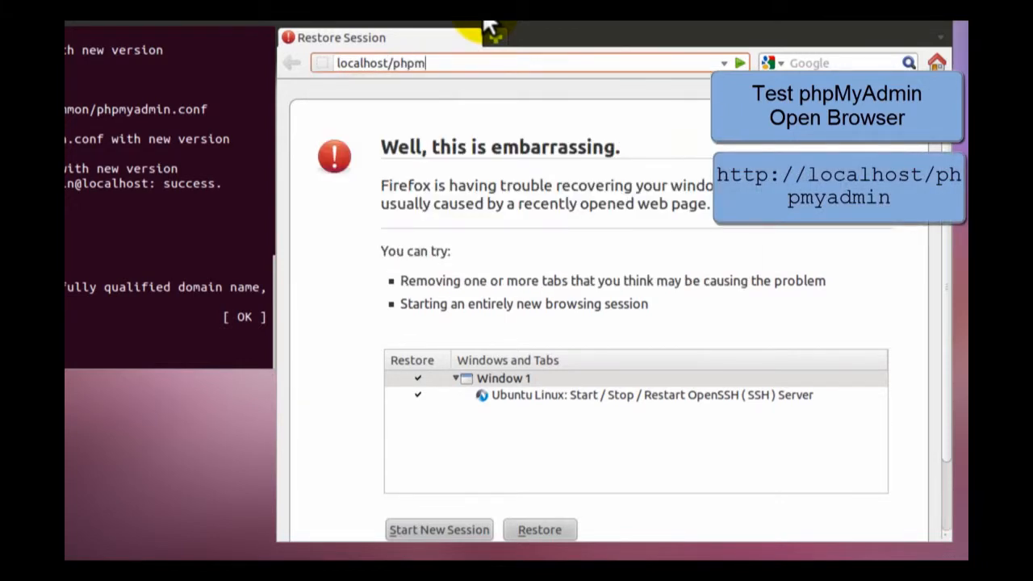
pyautogui.write('yadmin/')
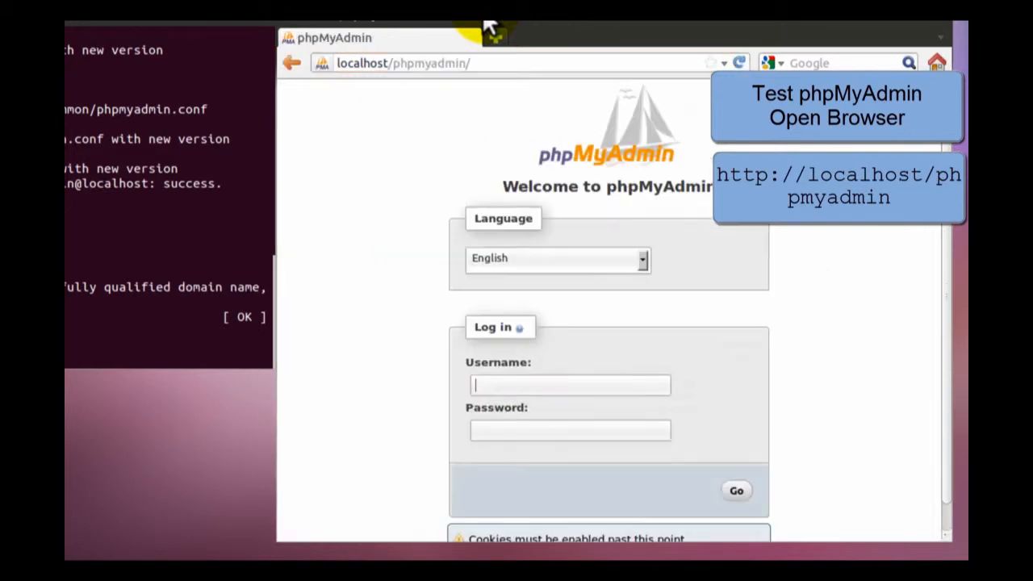
pyautogui.moveTo(448, 267)
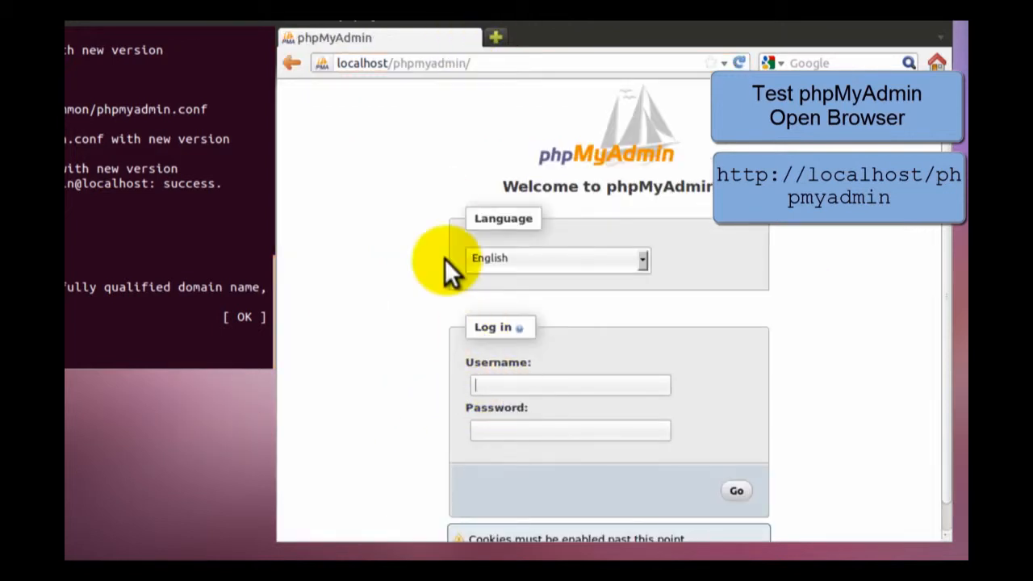
pyautogui.write('root')
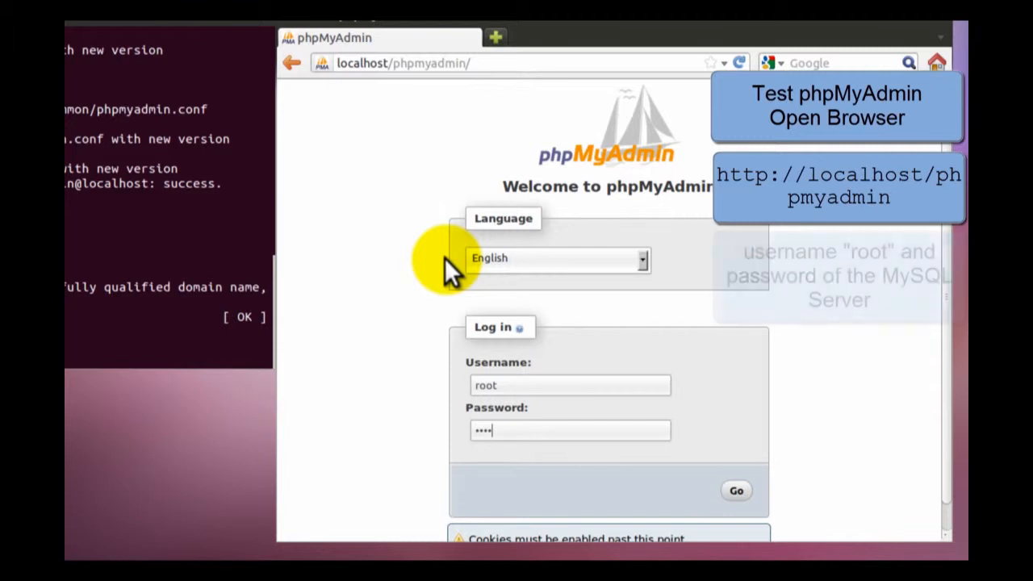
pyautogui.click(735, 490)
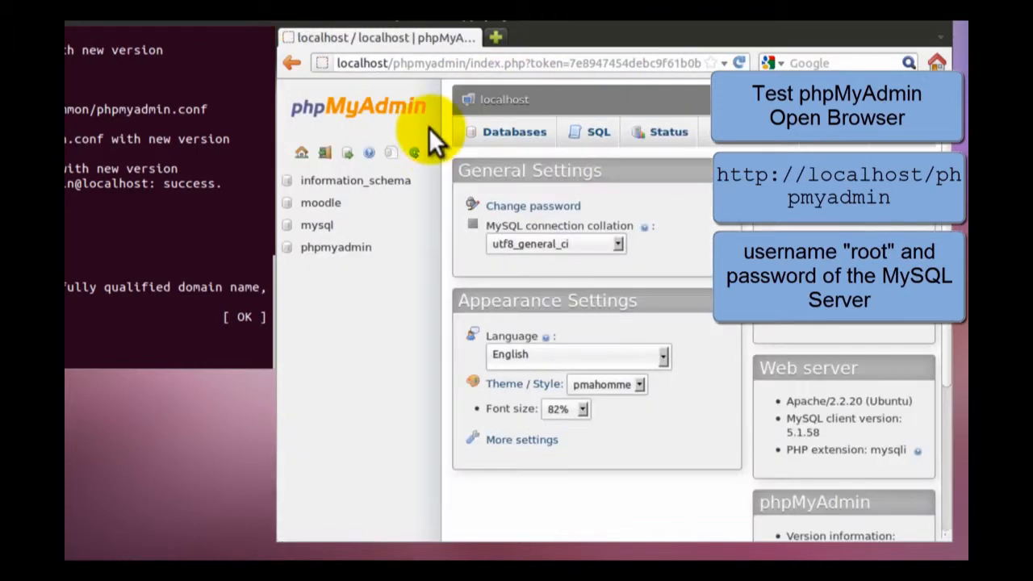
pyautogui.moveTo(321, 203)
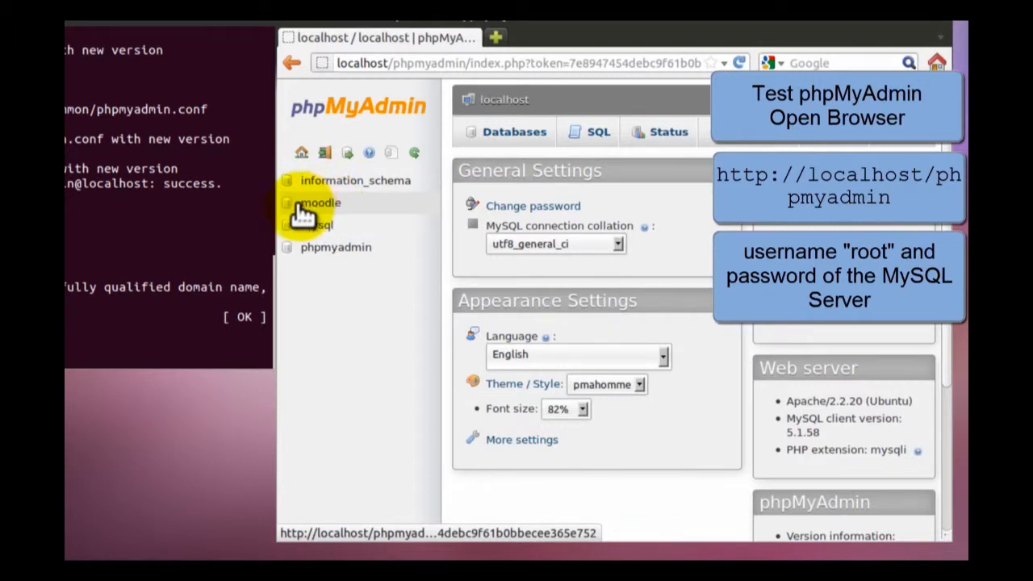
# View the mdl_backup_files table structure in the moodle database, then log out.
pyautogui.click(320, 202)
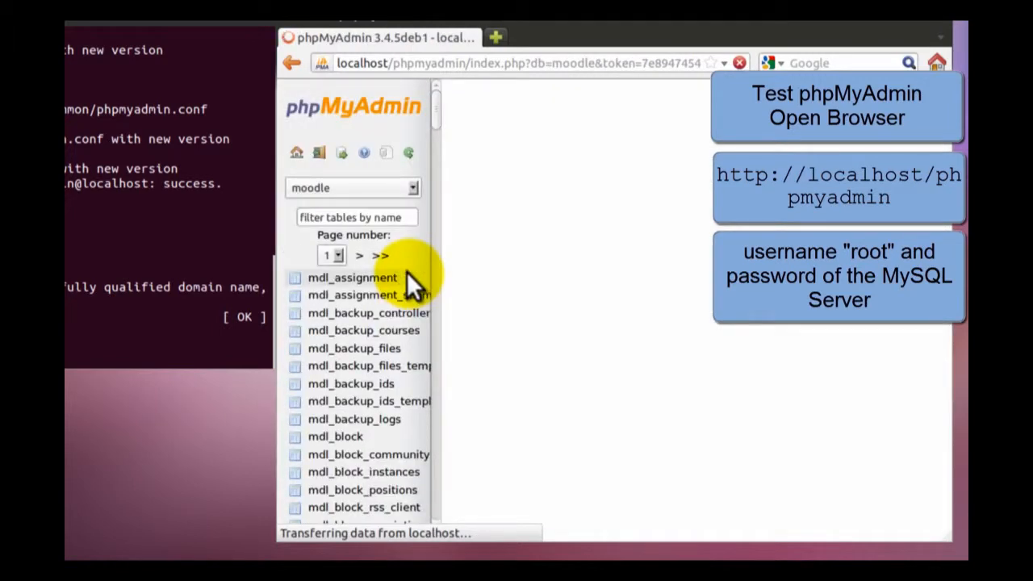
pyautogui.moveTo(370, 366)
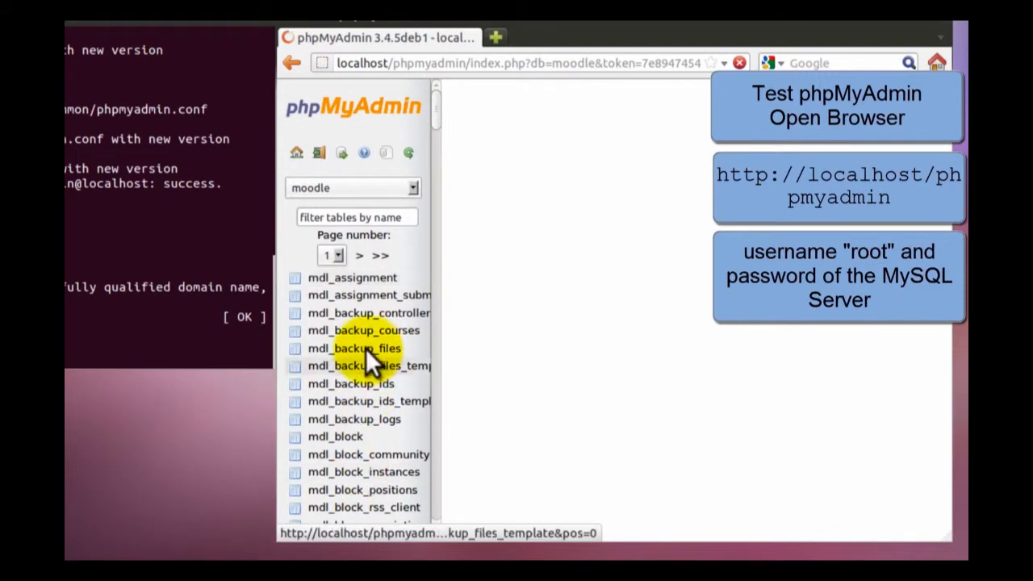
pyautogui.click(354, 348)
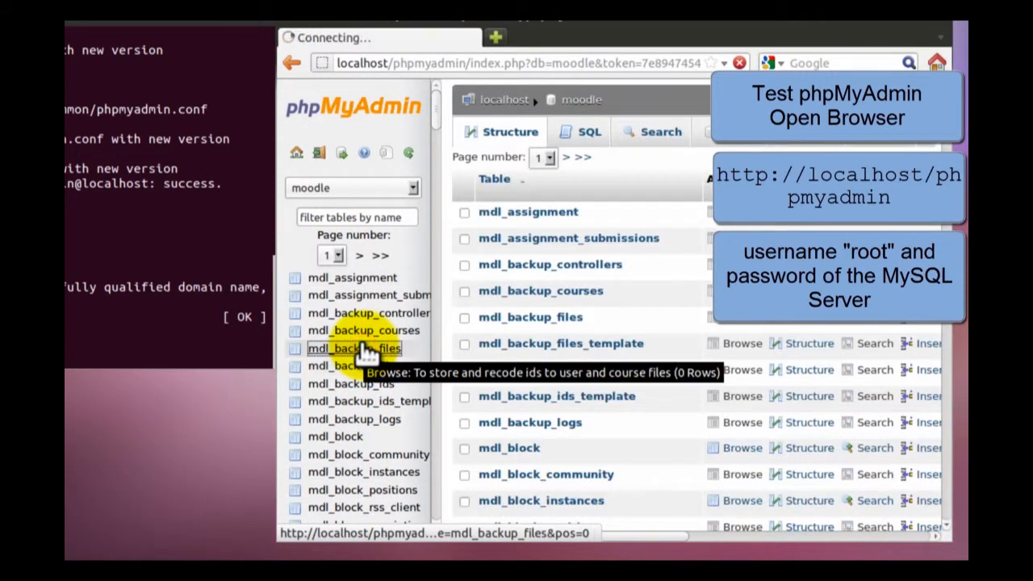
pyautogui.click(353, 348)
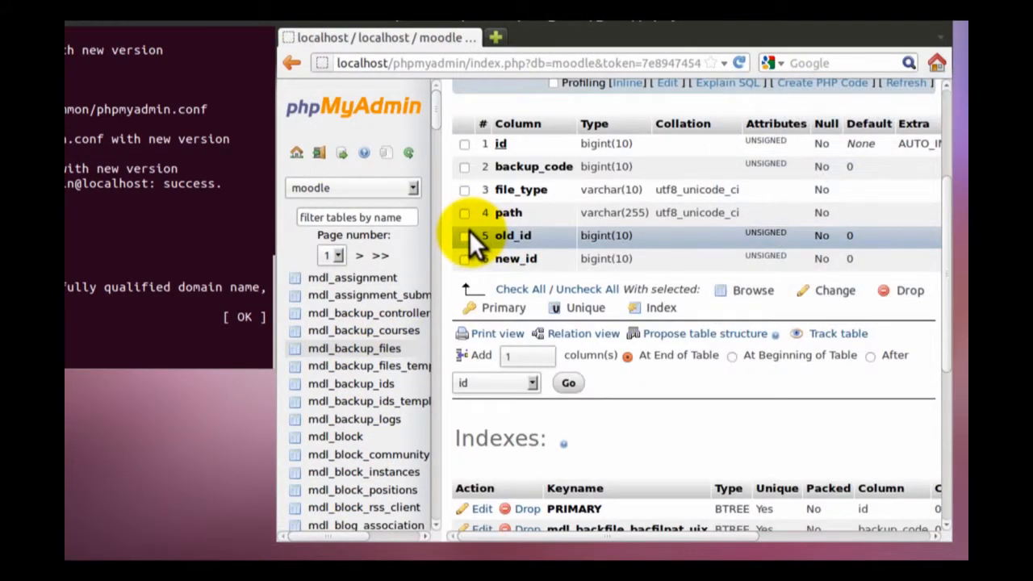
pyautogui.click(301, 153)
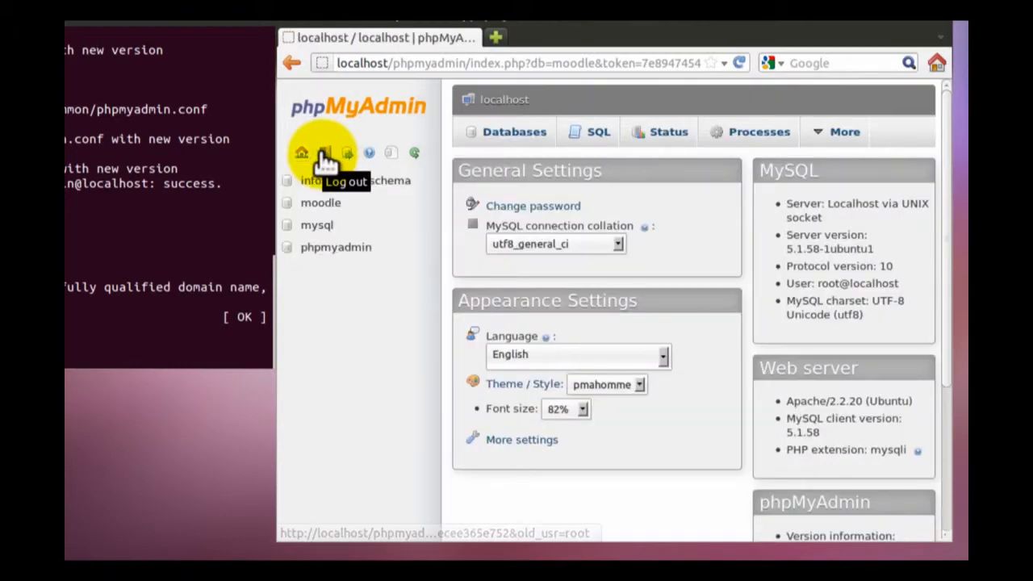
pyautogui.click(346, 181)
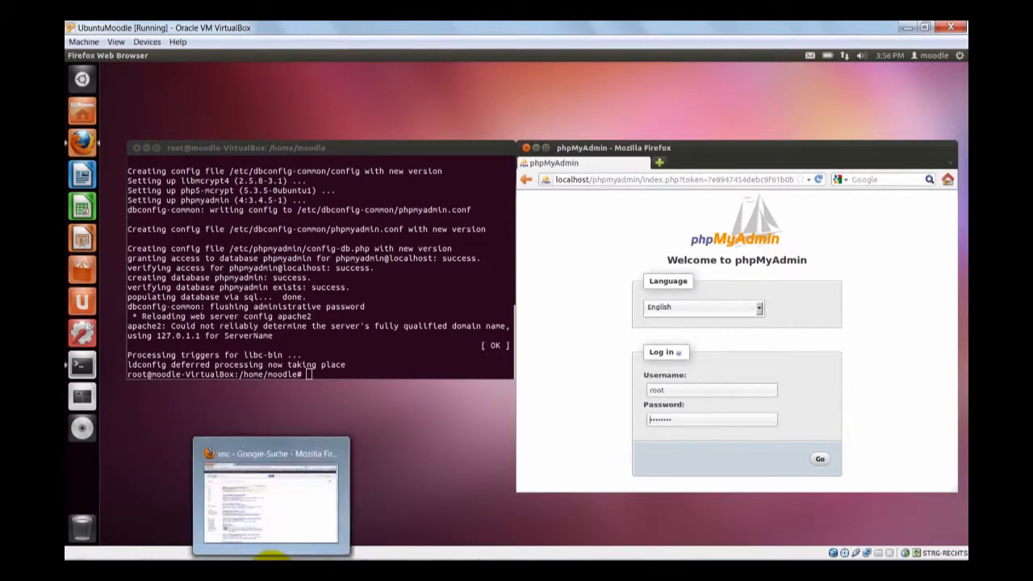
# Open localhost:1080/phpmyadmin in the host browser and sign in as root.
pyautogui.click(269, 496)
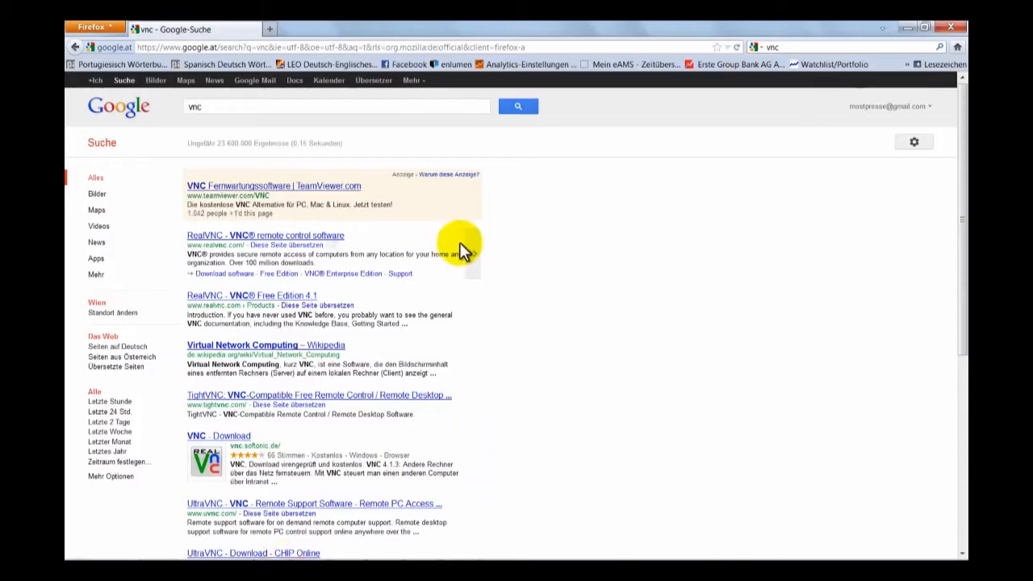
pyautogui.write('localhost:1080/ph')
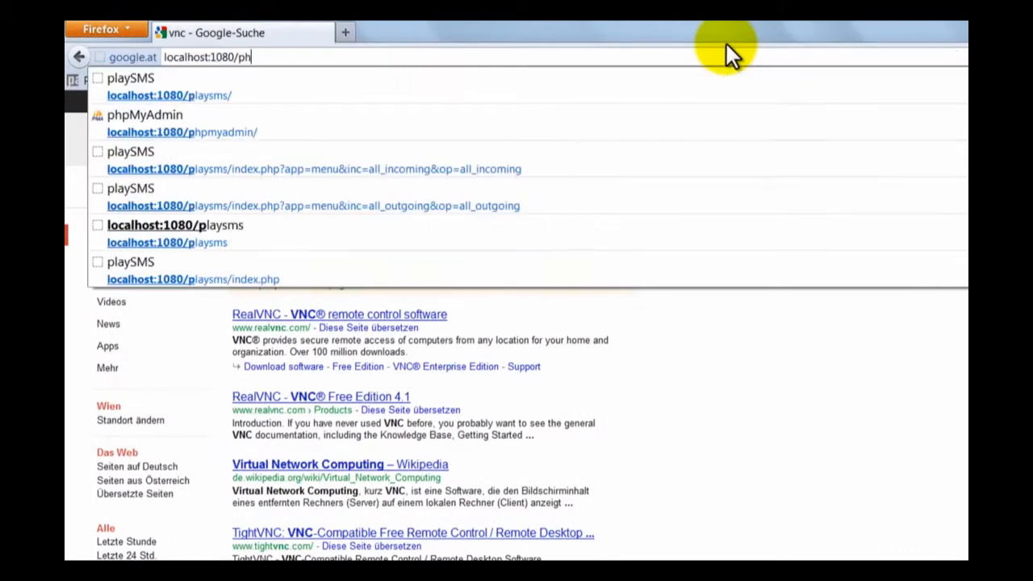
pyautogui.write('pmyadmin/')
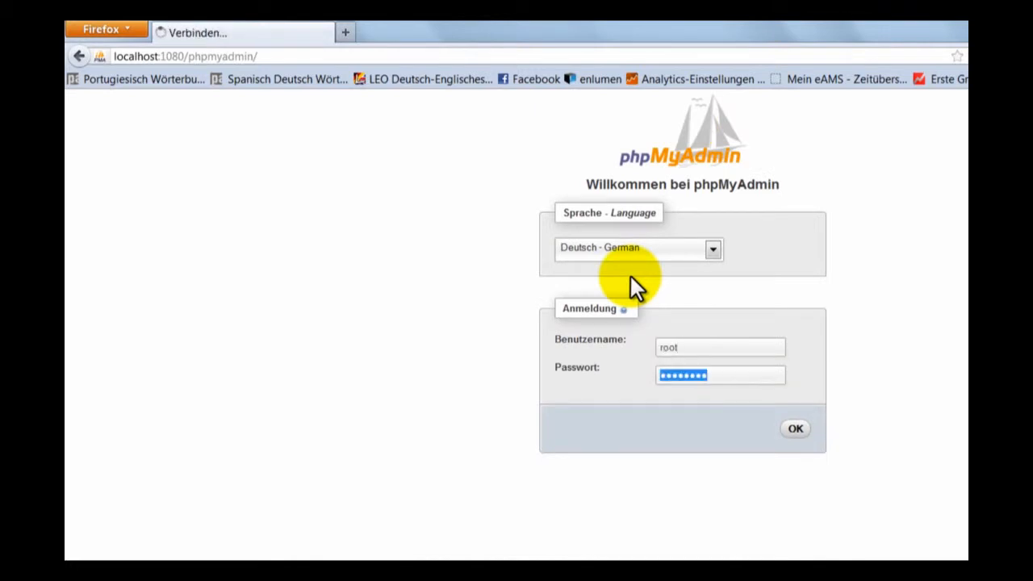
pyautogui.click(795, 429)
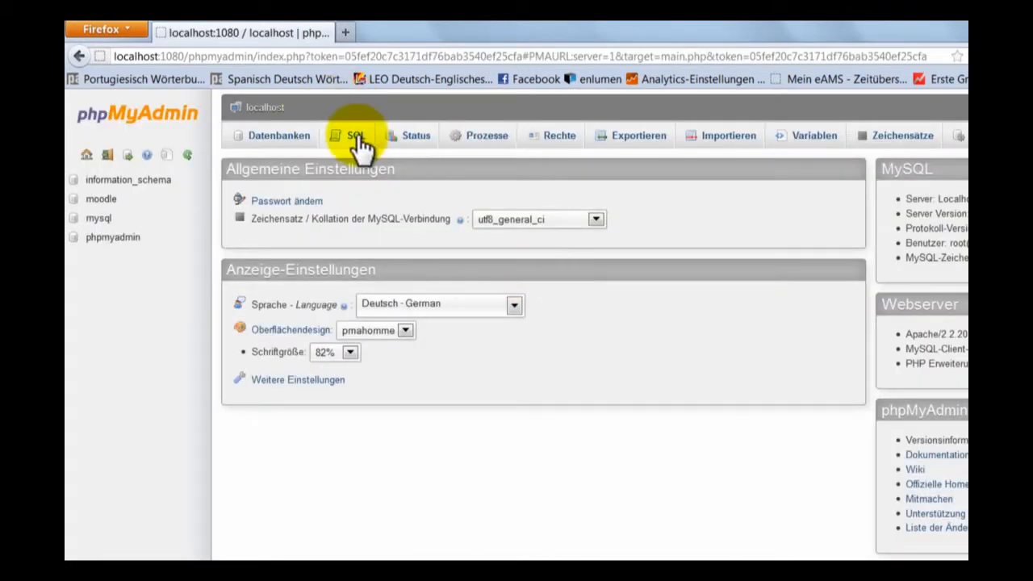
pyautogui.moveTo(610, 200)
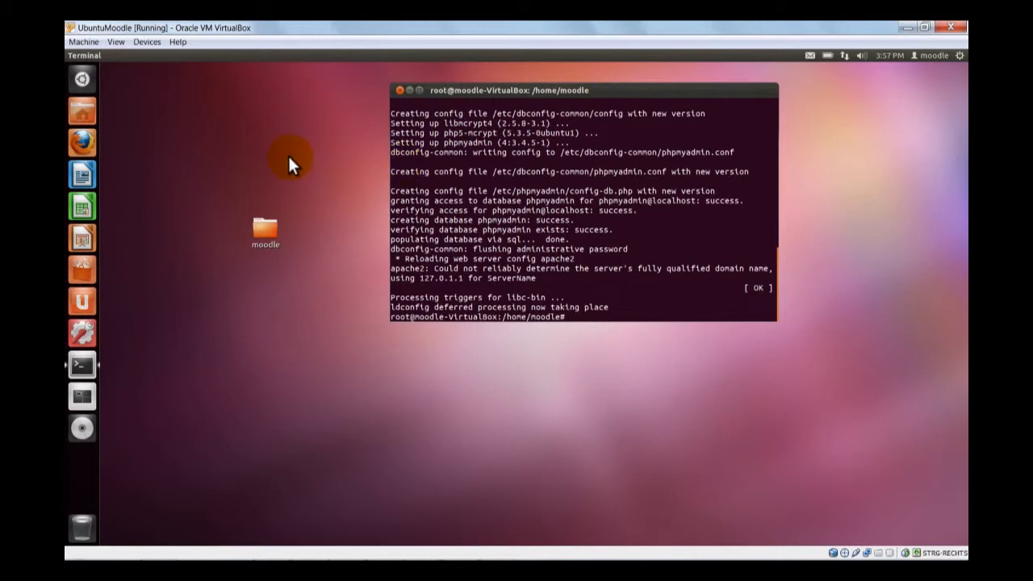
pyautogui.moveTo(81, 142)
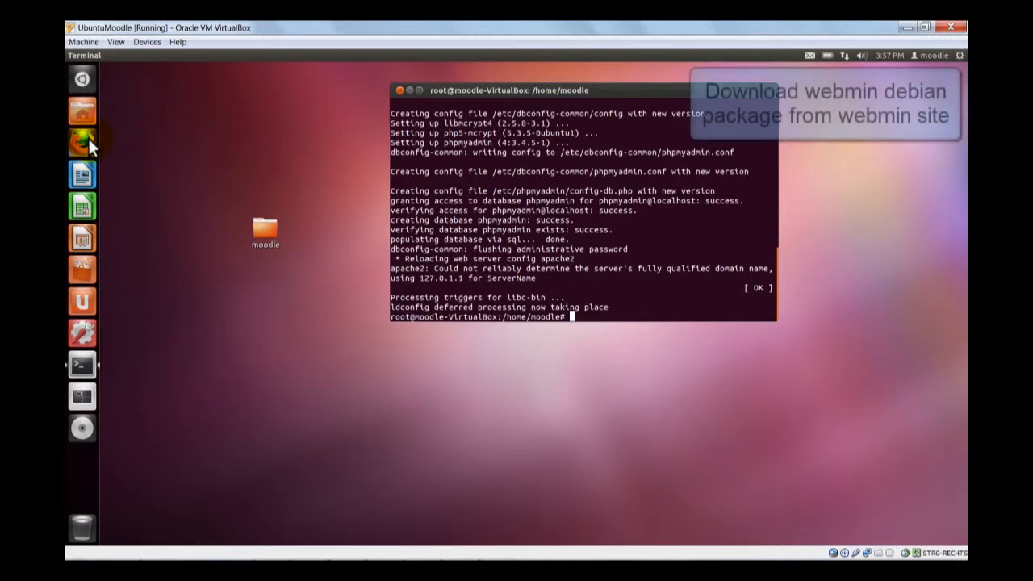
# Launch Firefox in the VM and go to the Webmin downloads page.
pyautogui.click(82, 142)
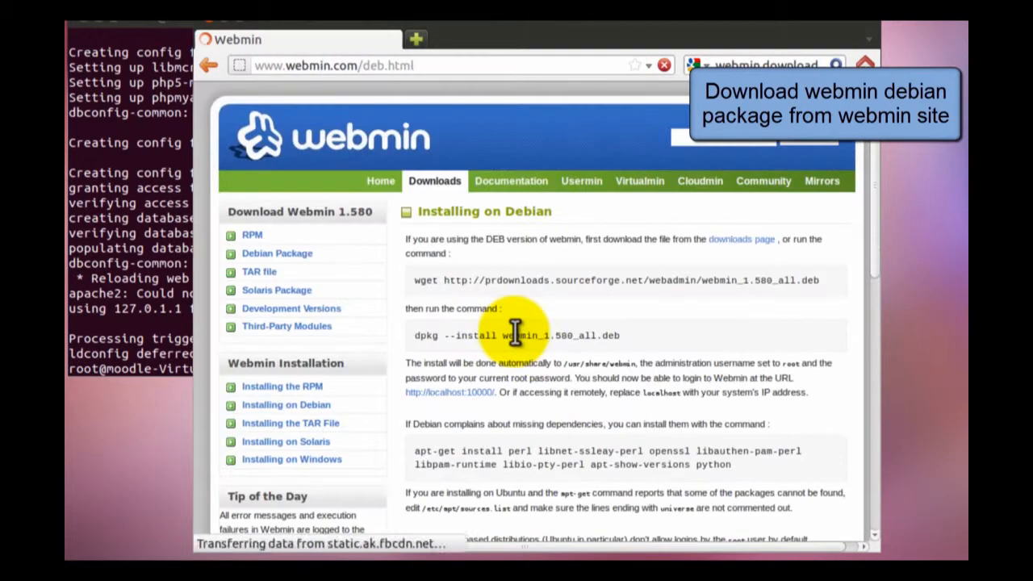
pyautogui.click(741, 239)
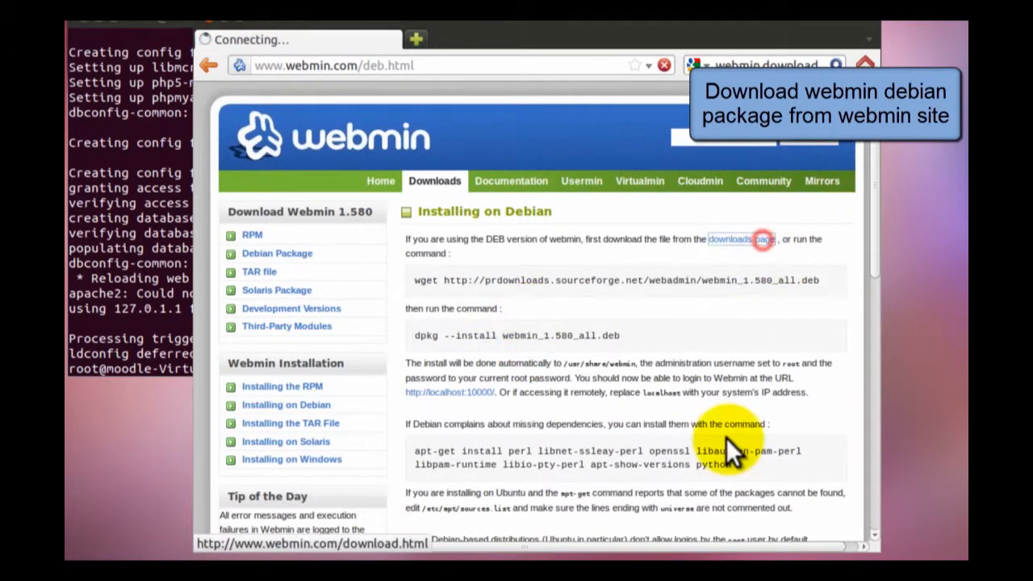
pyautogui.click(740, 239)
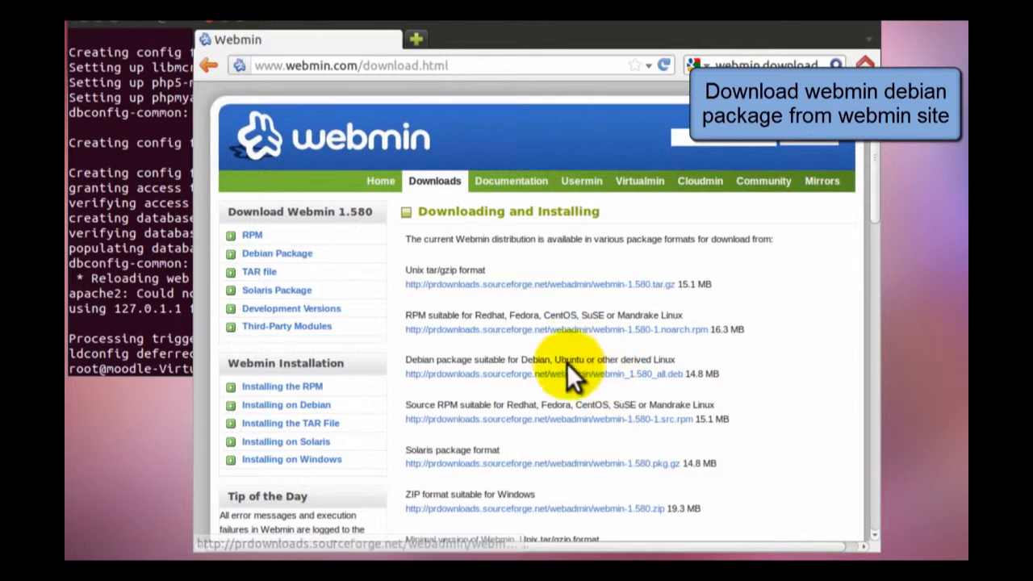
# Save the webmin_1.580_all.deb Debian package and start installing it in Software Center.
pyautogui.click(542, 374)
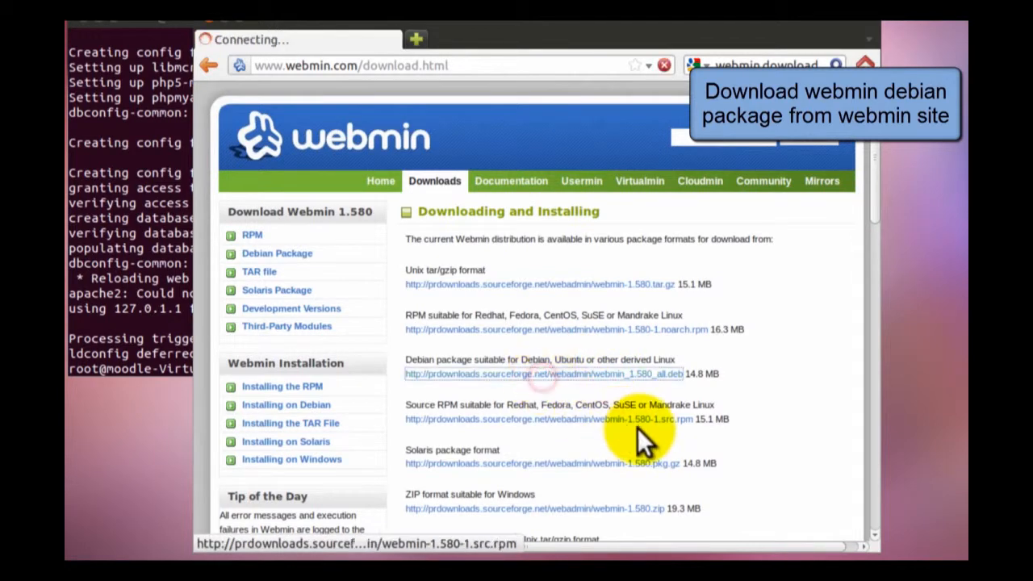
pyautogui.click(542, 374)
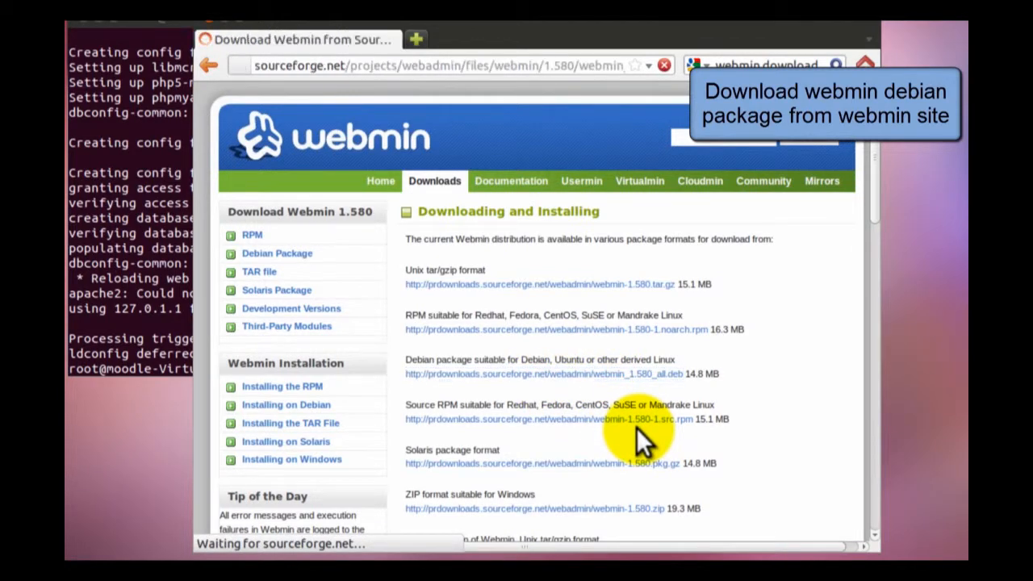
pyautogui.click(544, 374)
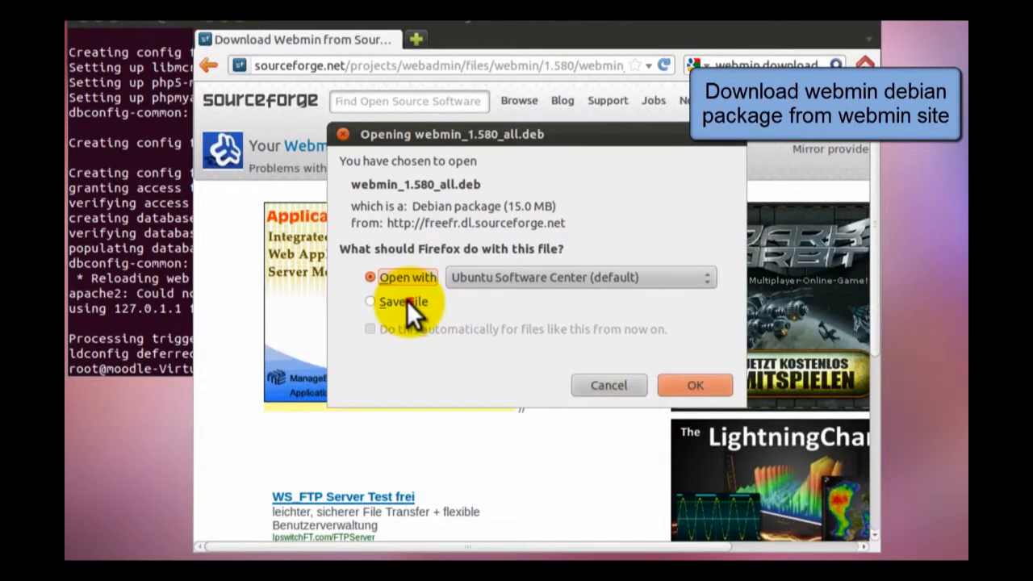
pyautogui.click(370, 301)
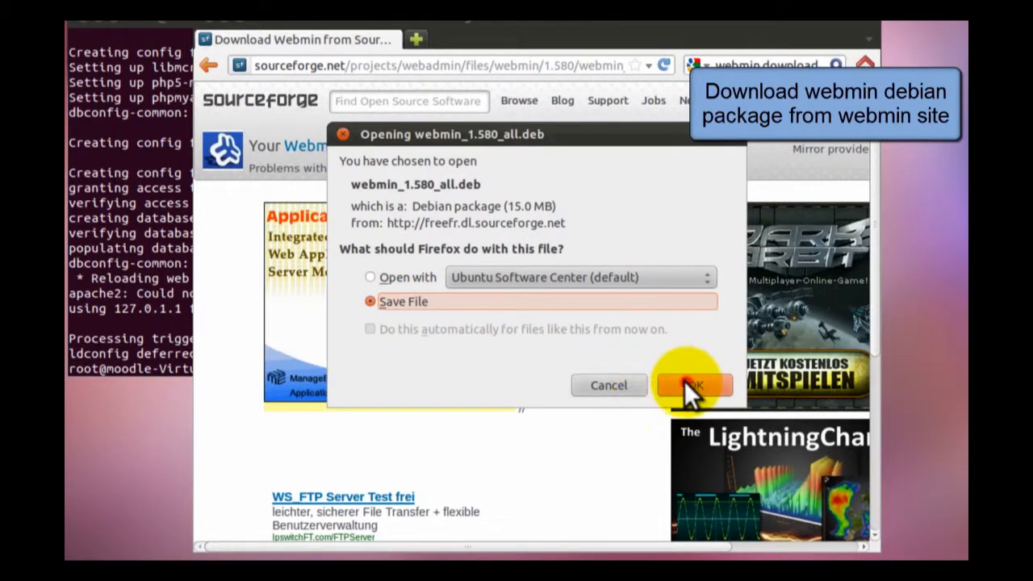
pyautogui.click(690, 385)
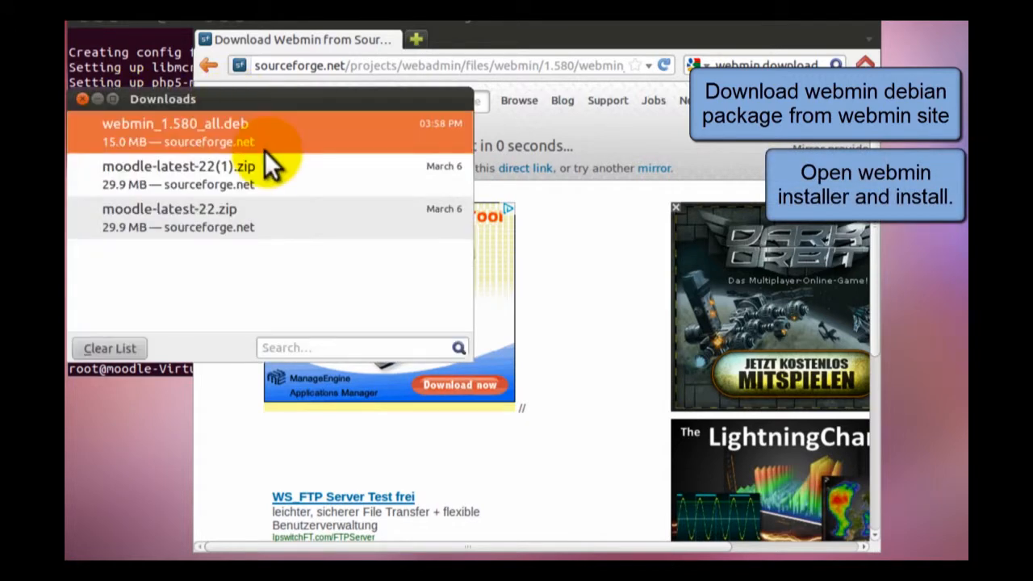
pyautogui.doubleClick(175, 132)
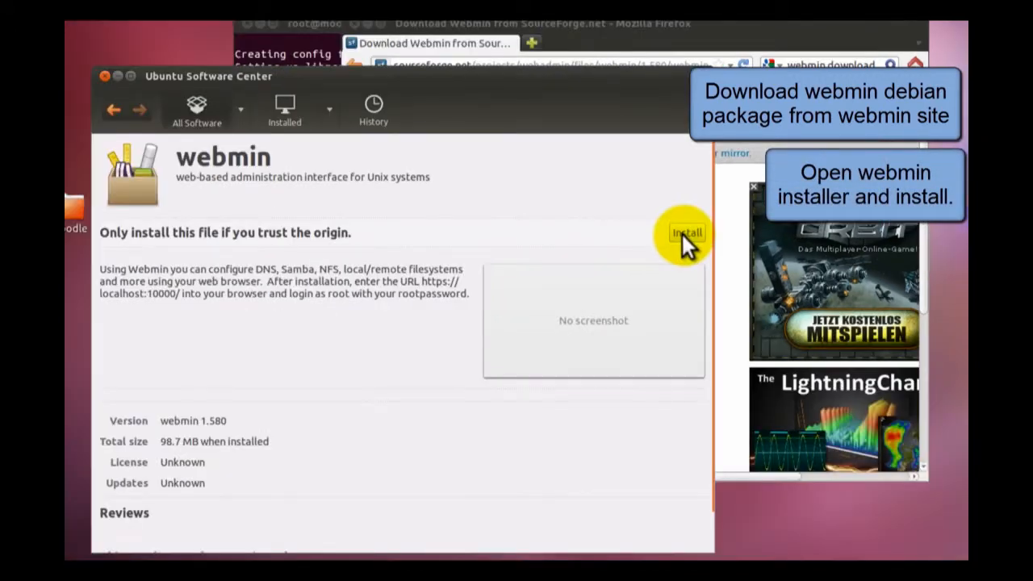
pyautogui.click(687, 234)
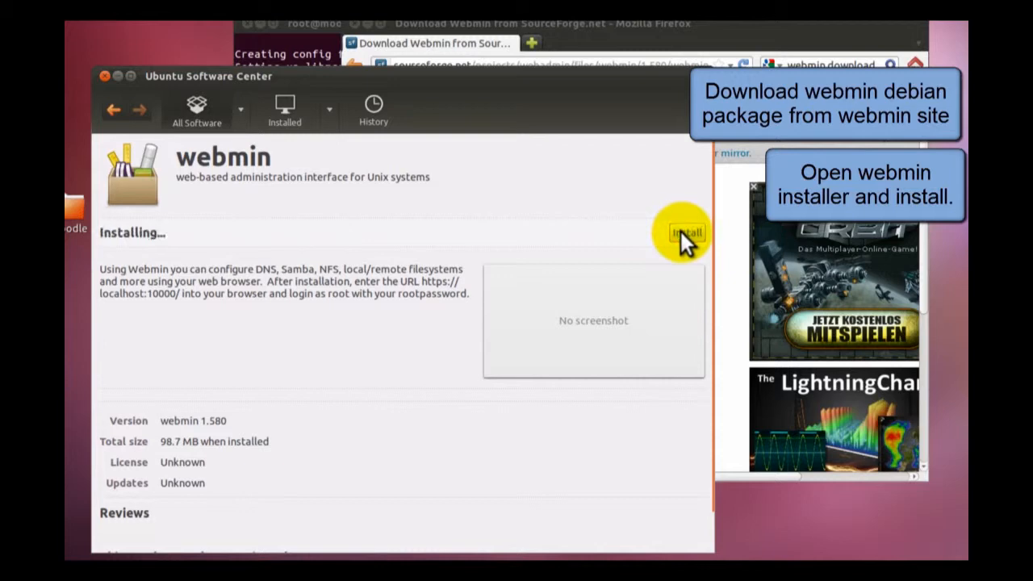
# Authenticate so webmin 1.580 finishes installing and shows as Installed.
pyautogui.click(687, 232)
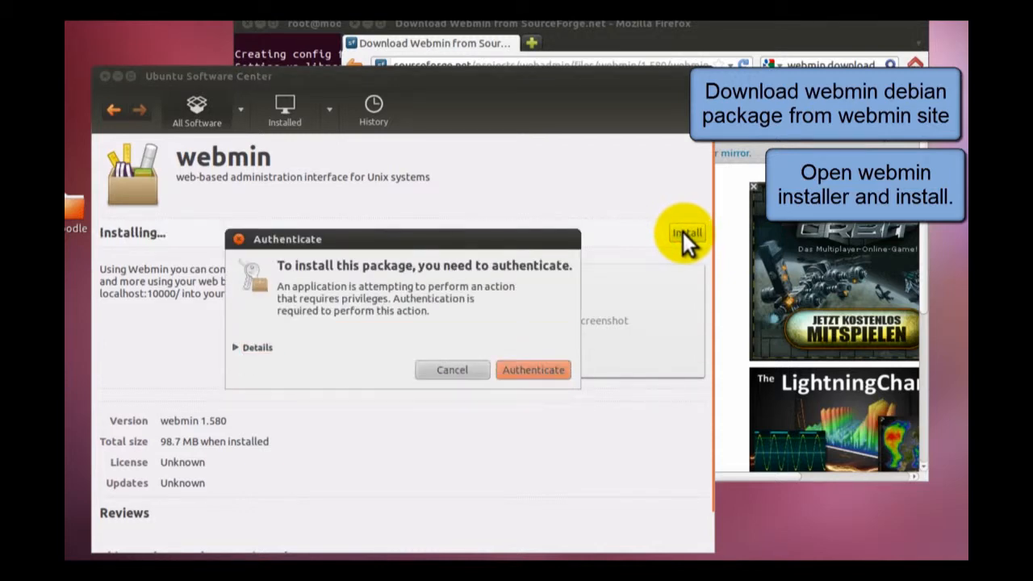
pyautogui.click(533, 370)
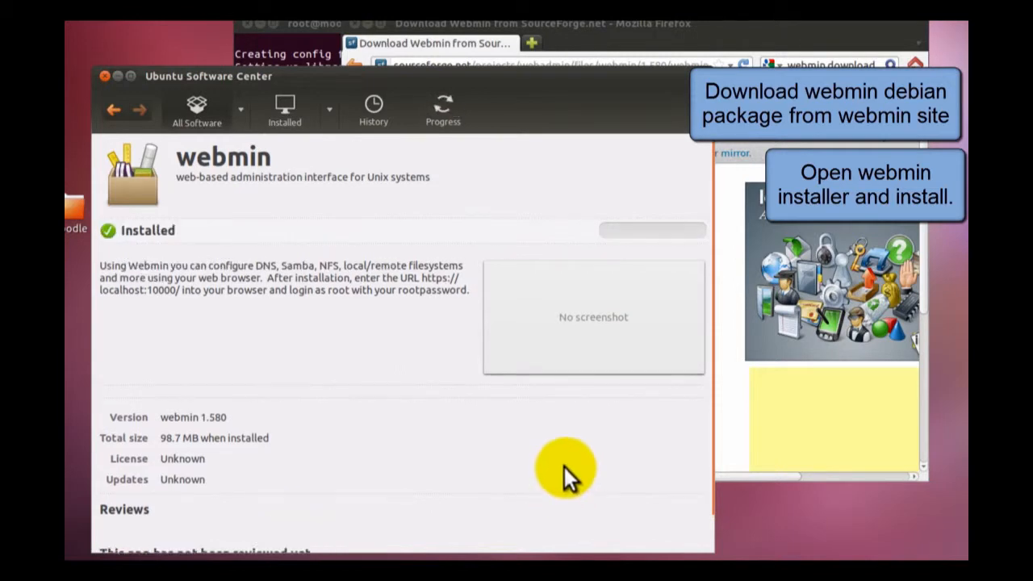
pyautogui.moveTo(610, 113)
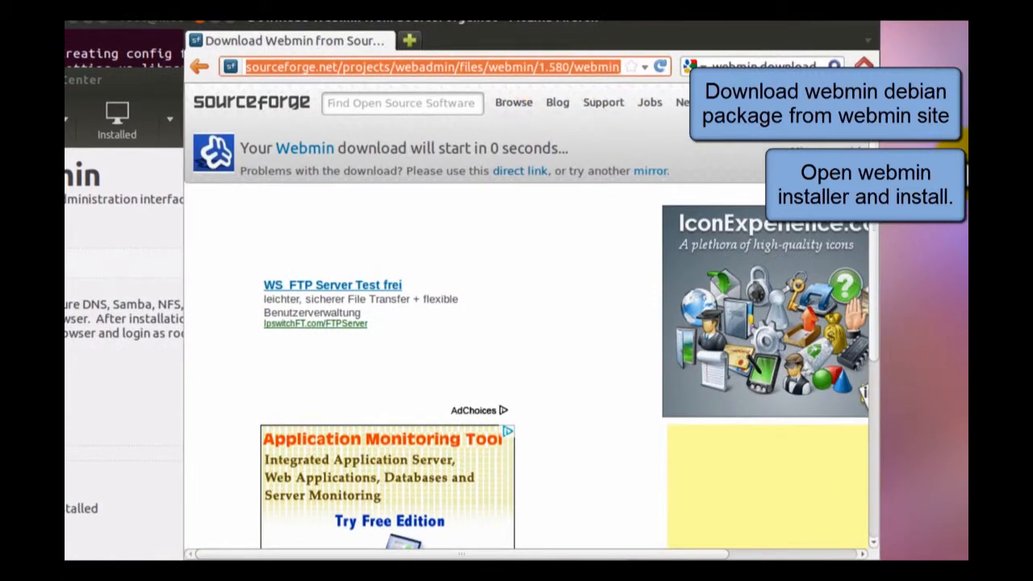
pyautogui.write('https://localhost:10000')
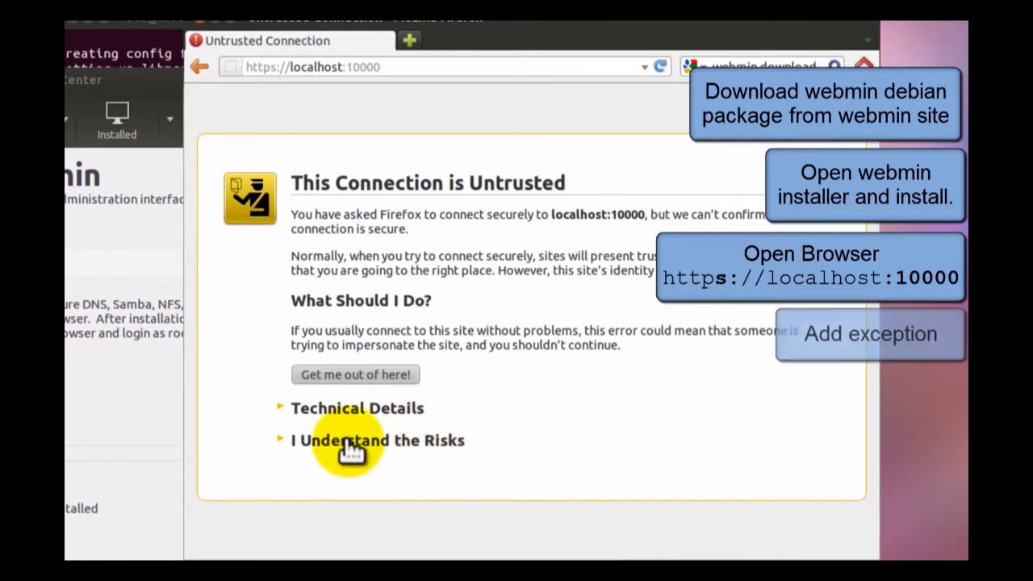
pyautogui.click(378, 440)
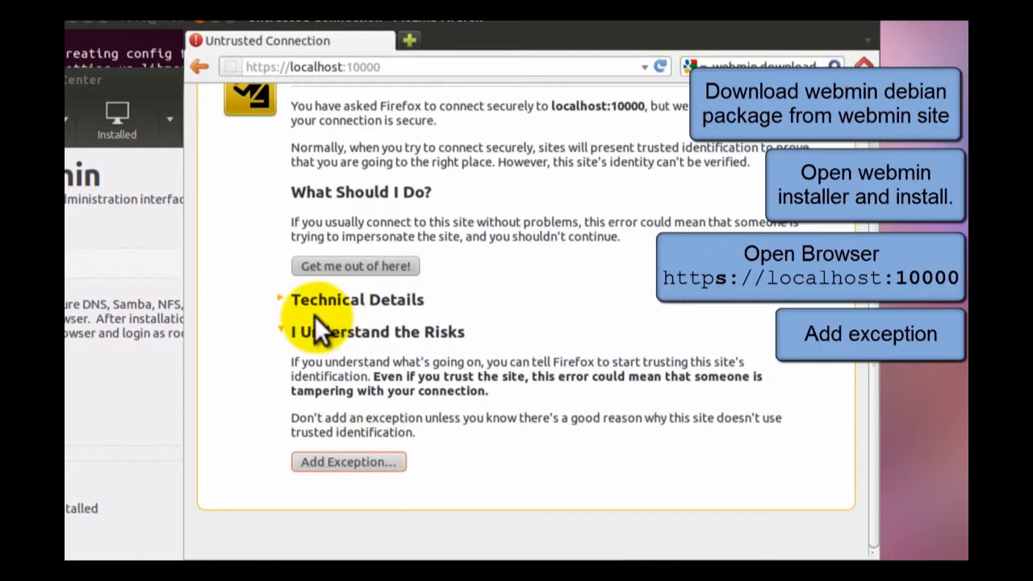
pyautogui.click(348, 462)
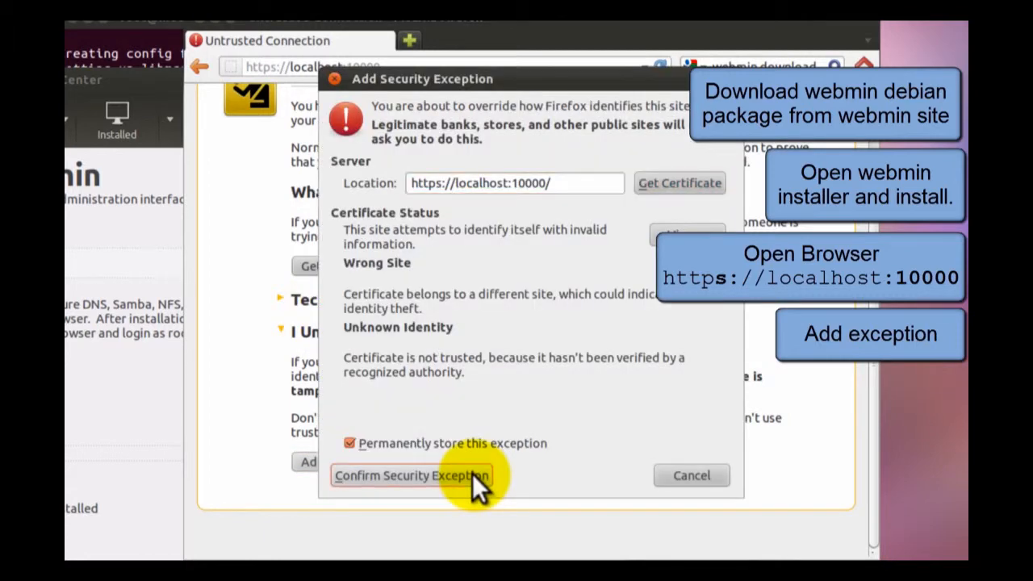
pyautogui.click(411, 476)
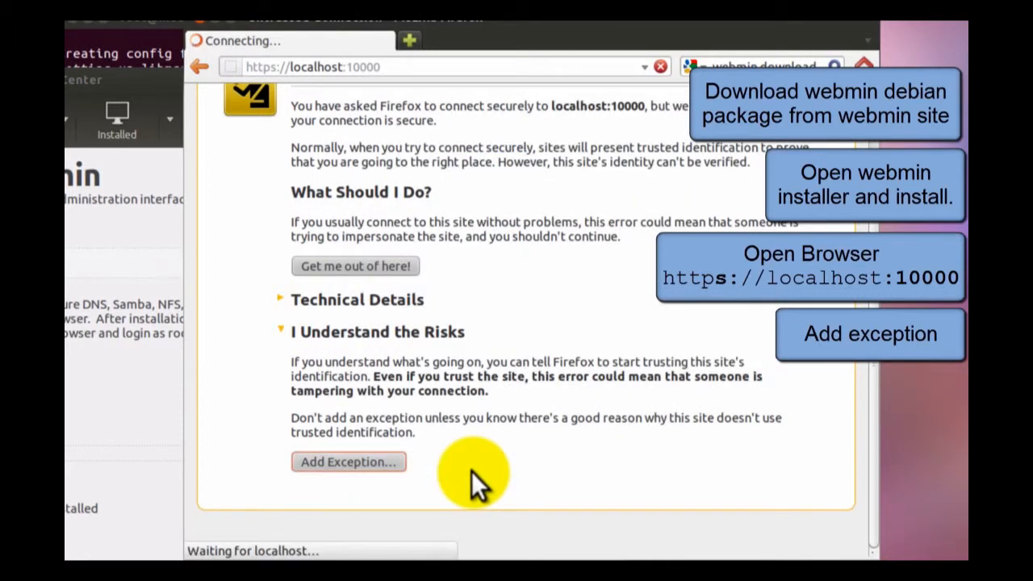
pyautogui.click(348, 462)
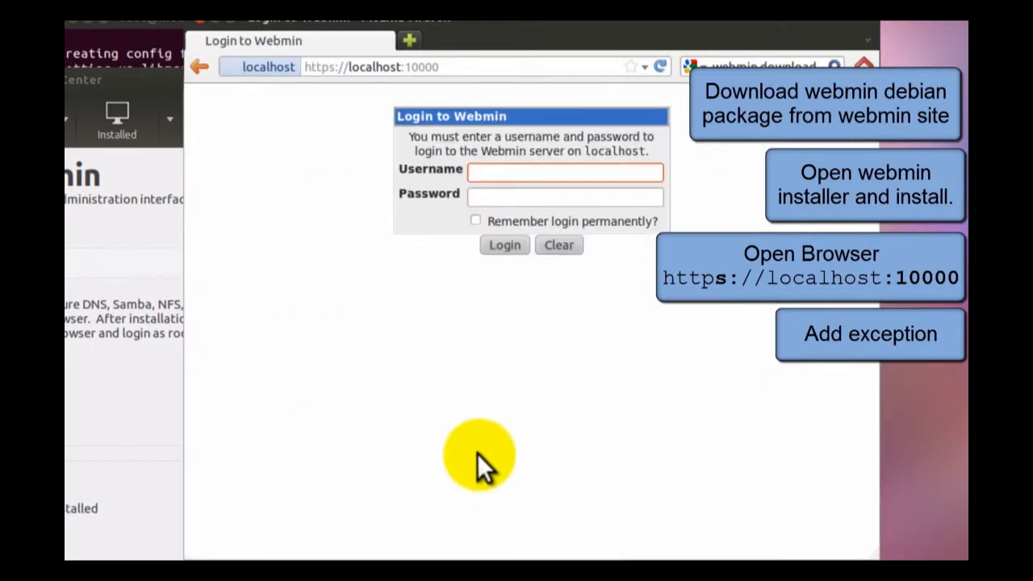
pyautogui.moveTo(561, 384)
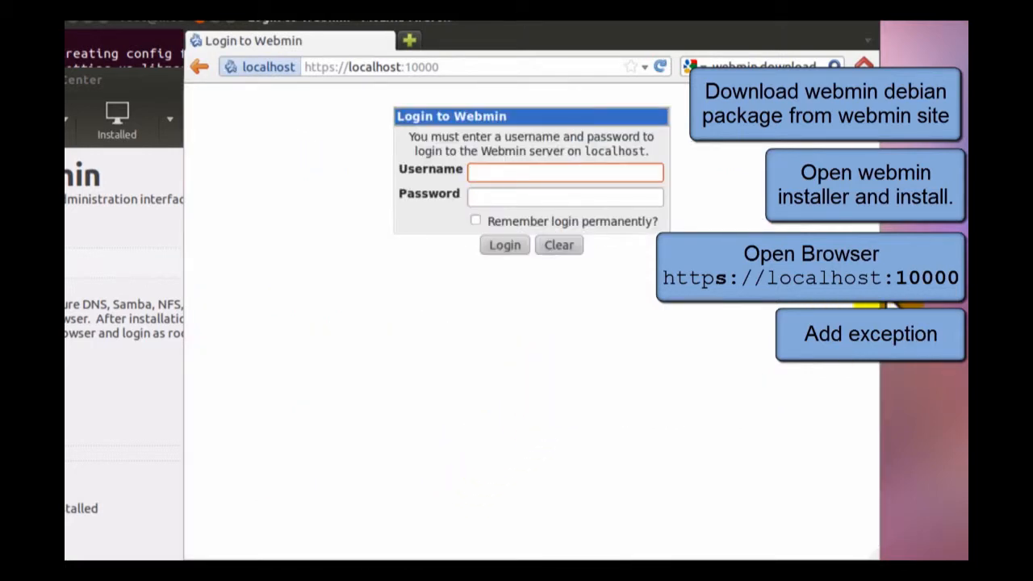
# Log in to Webmin as user moodle with the Ubuntu account password.
pyautogui.write('moo')
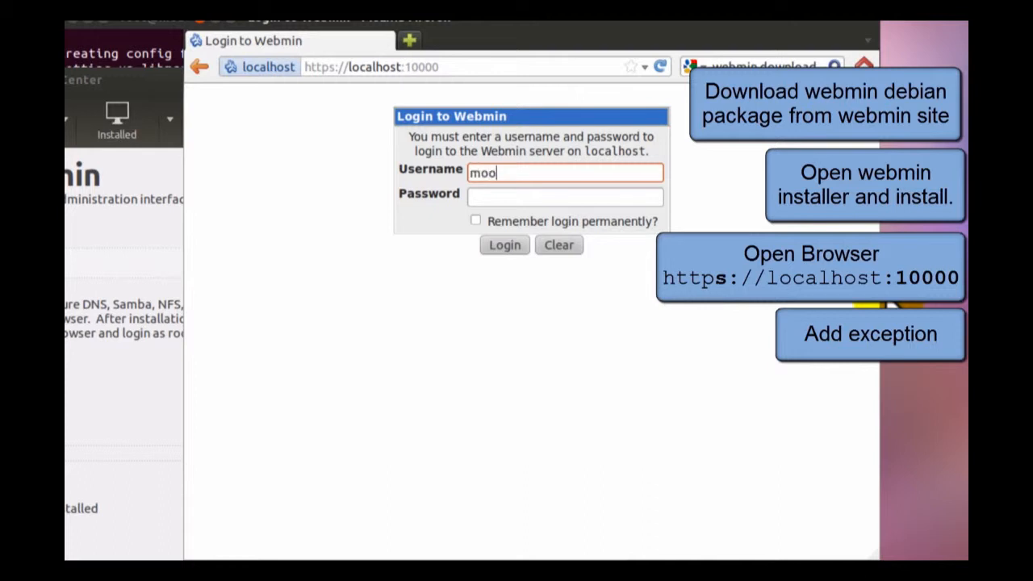
pyautogui.write('dle')
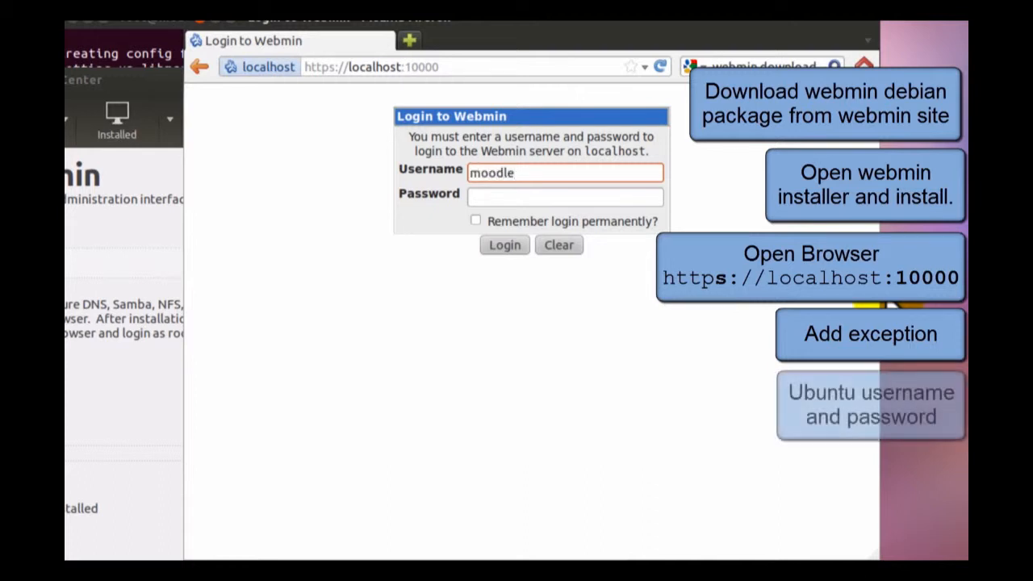
pyautogui.click(565, 197)
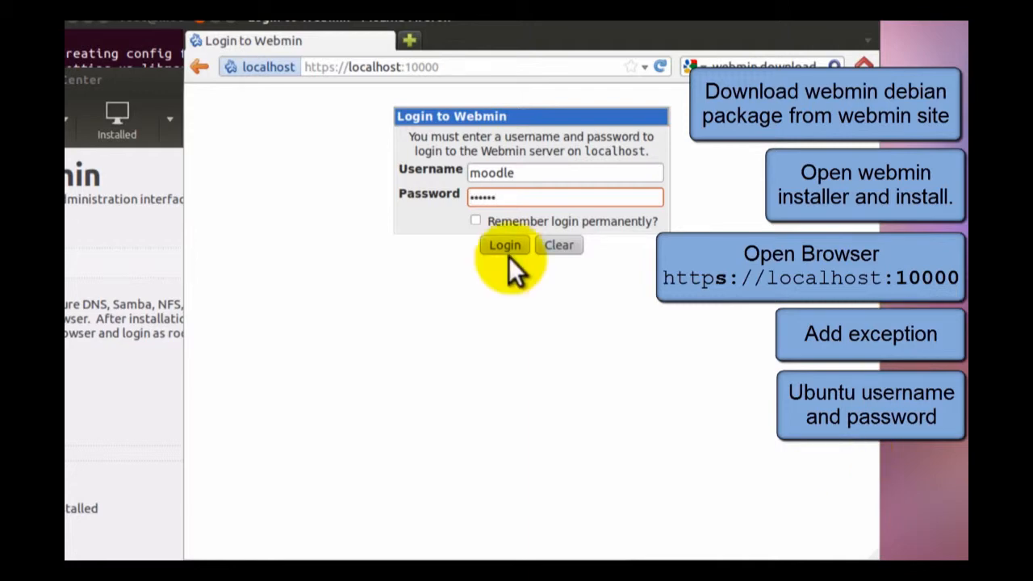
pyautogui.click(505, 245)
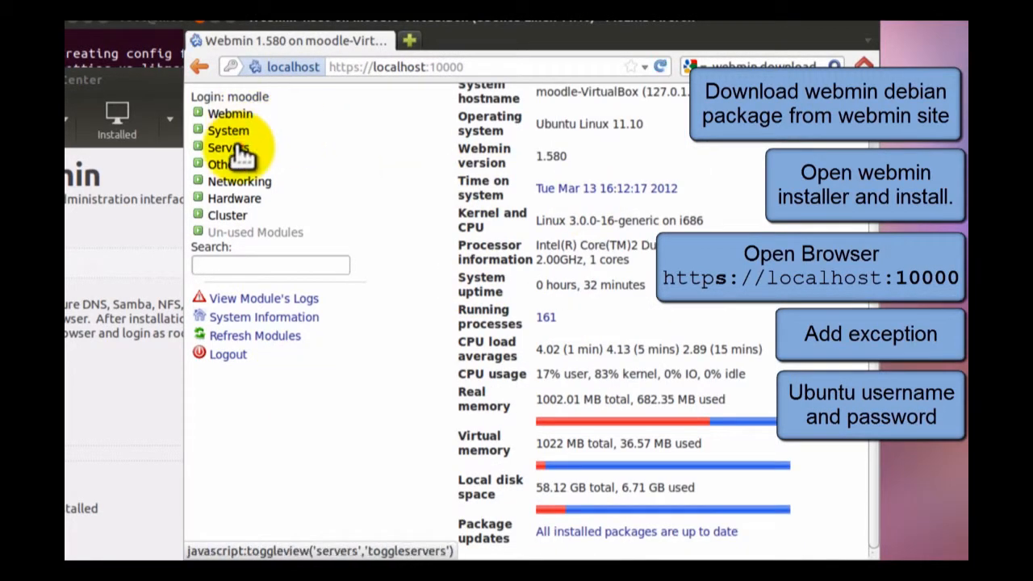
# Expand Webmin's Servers category, then expand and collapse the System category.
pyautogui.click(228, 147)
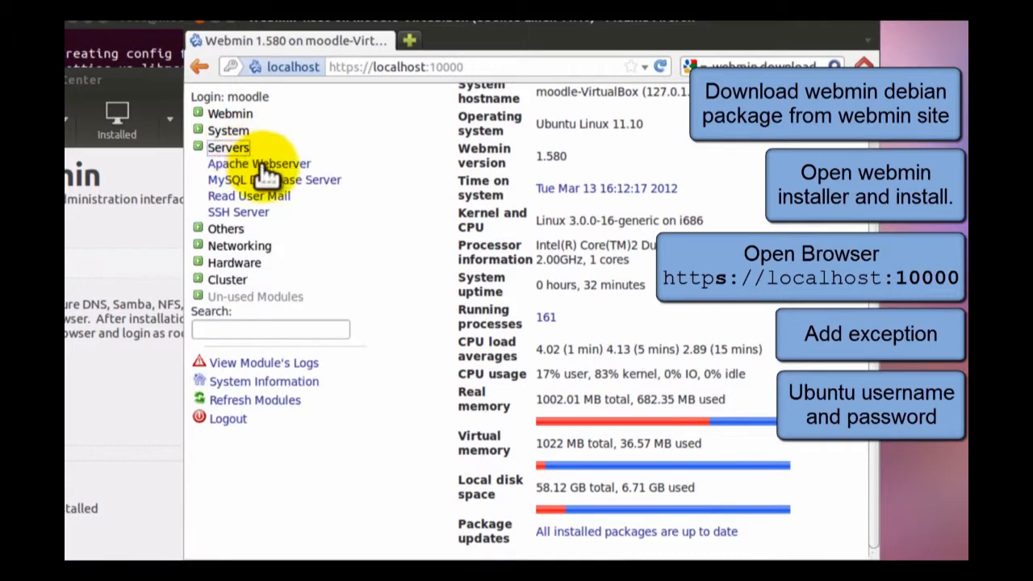
pyautogui.moveTo(274, 179)
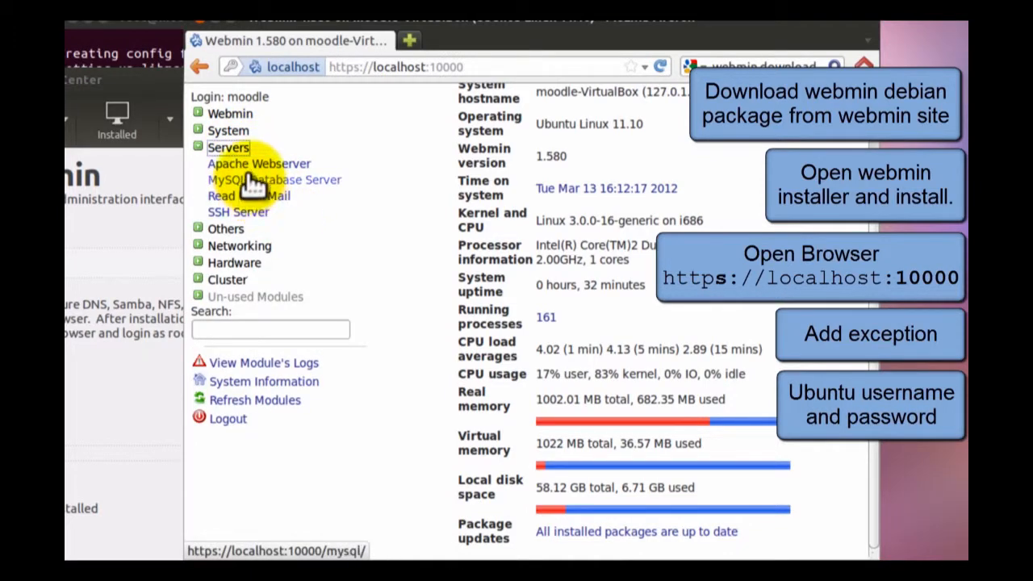
pyautogui.click(229, 130)
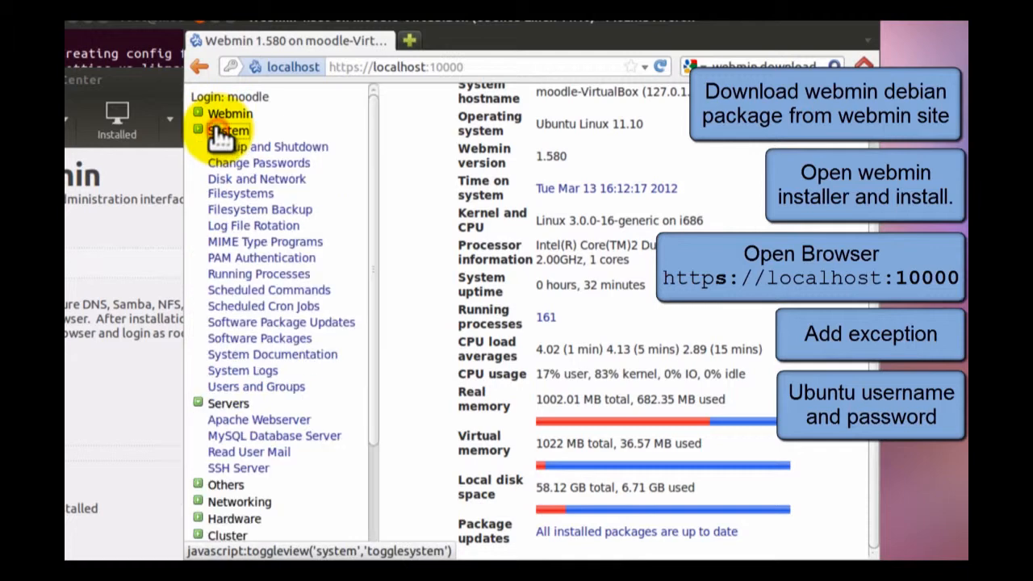
pyautogui.click(229, 130)
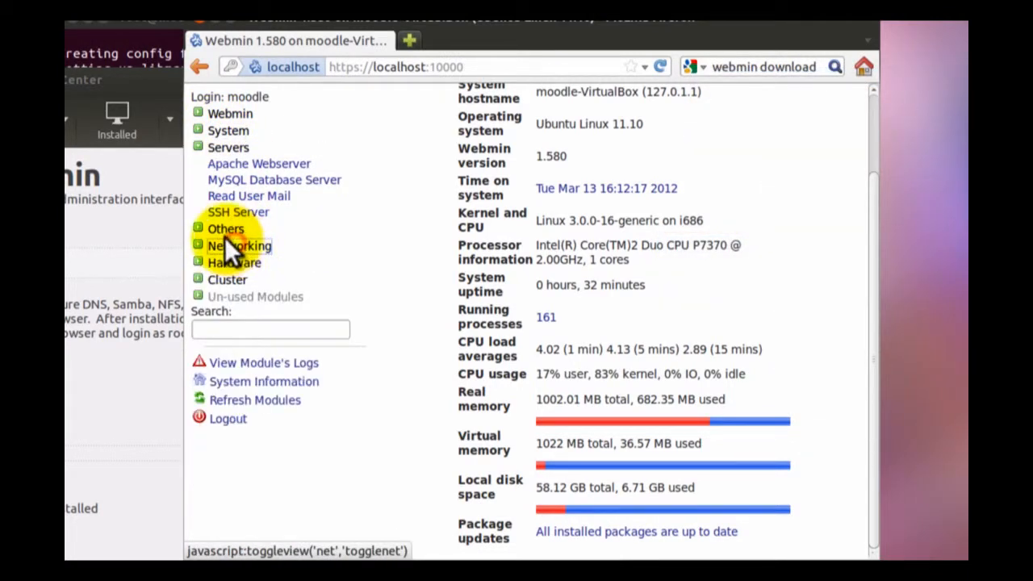
pyautogui.moveTo(226, 229)
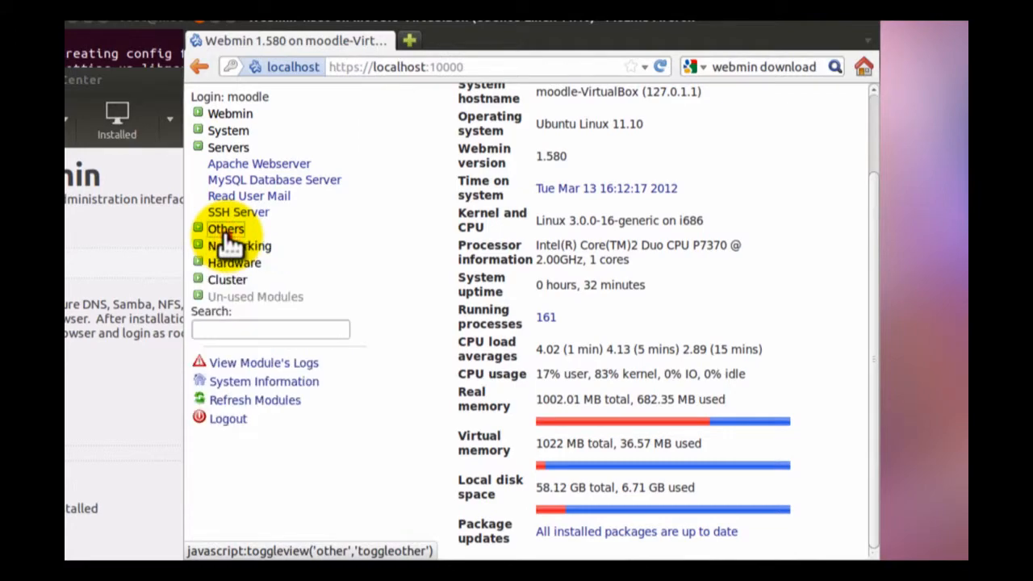
pyautogui.moveTo(351, 283)
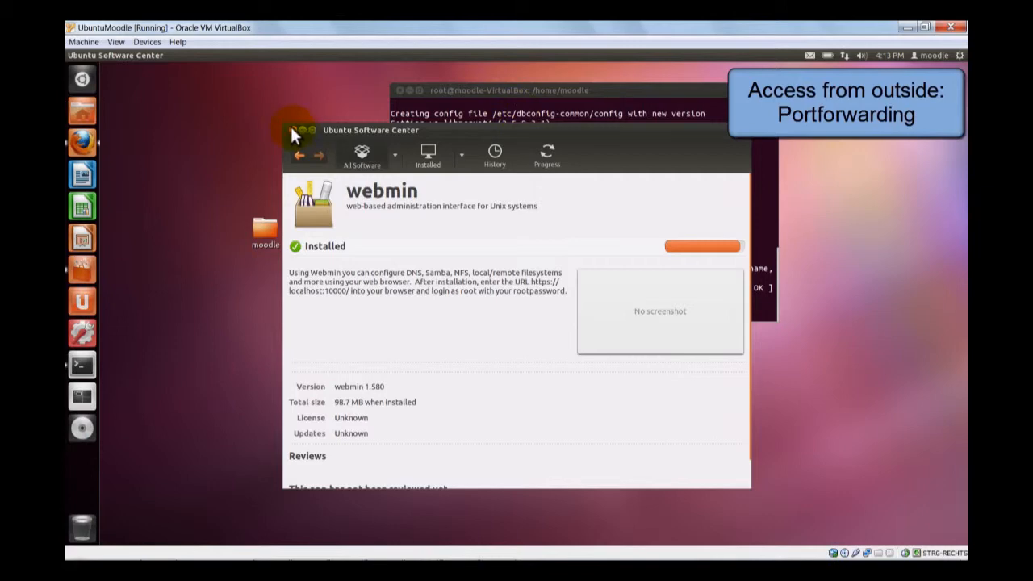
pyautogui.moveTo(960, 60)
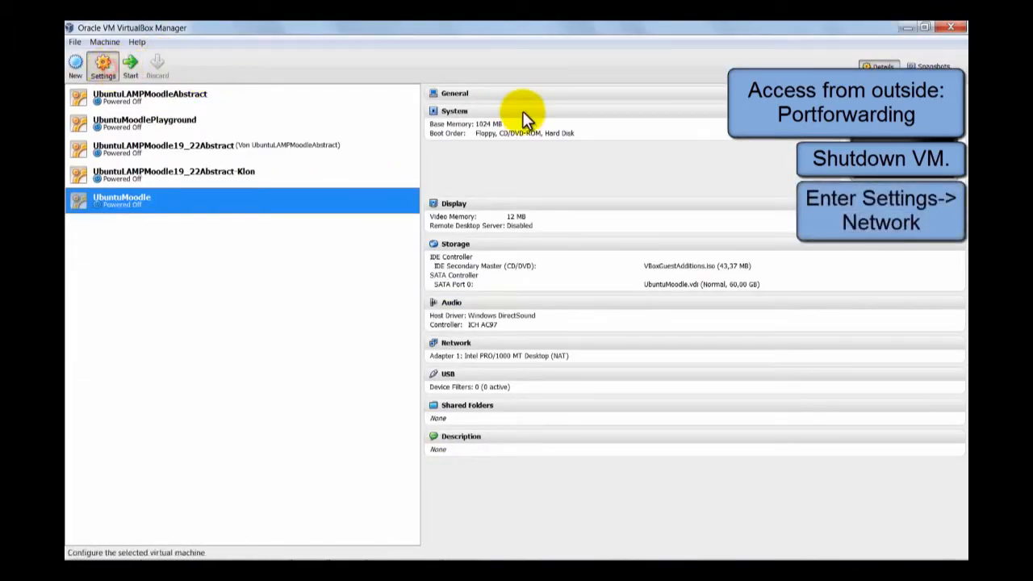
# Add a VirtualBox port-forwarding rule 'webmin' mapping host port 10000 to guest port 10000.
pyautogui.click(103, 65)
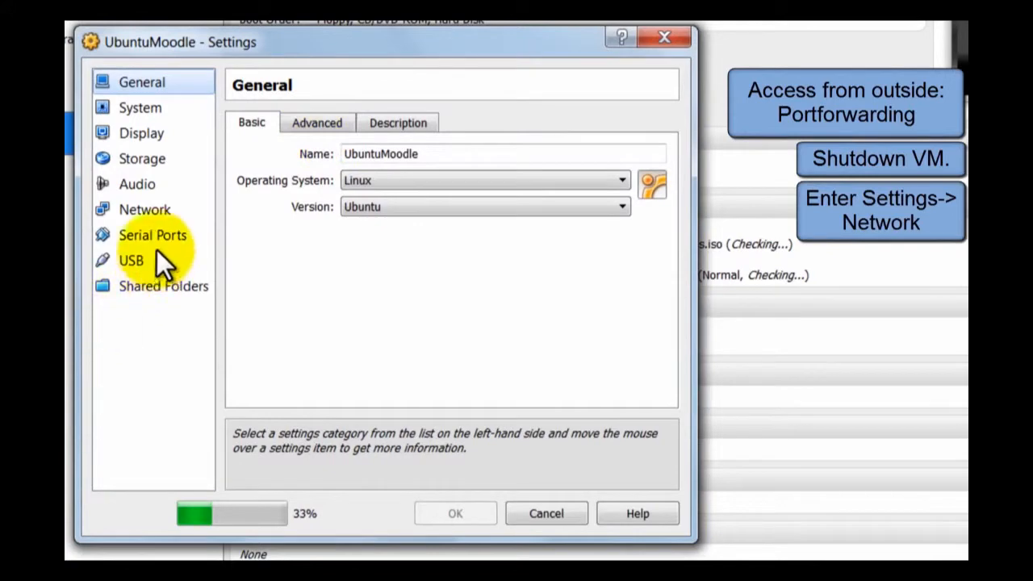
pyautogui.click(144, 209)
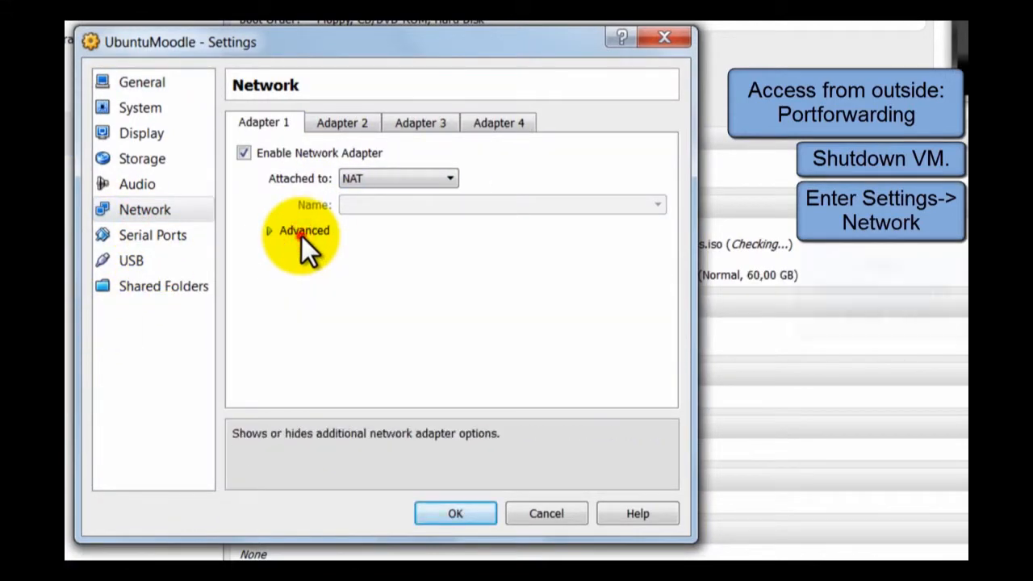
pyautogui.click(270, 230)
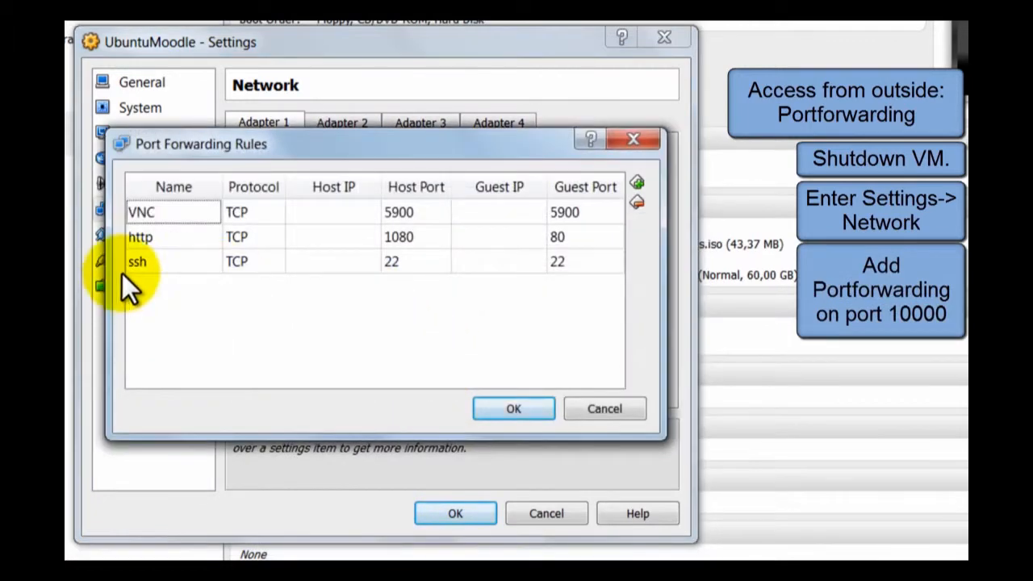
pyautogui.click(637, 182)
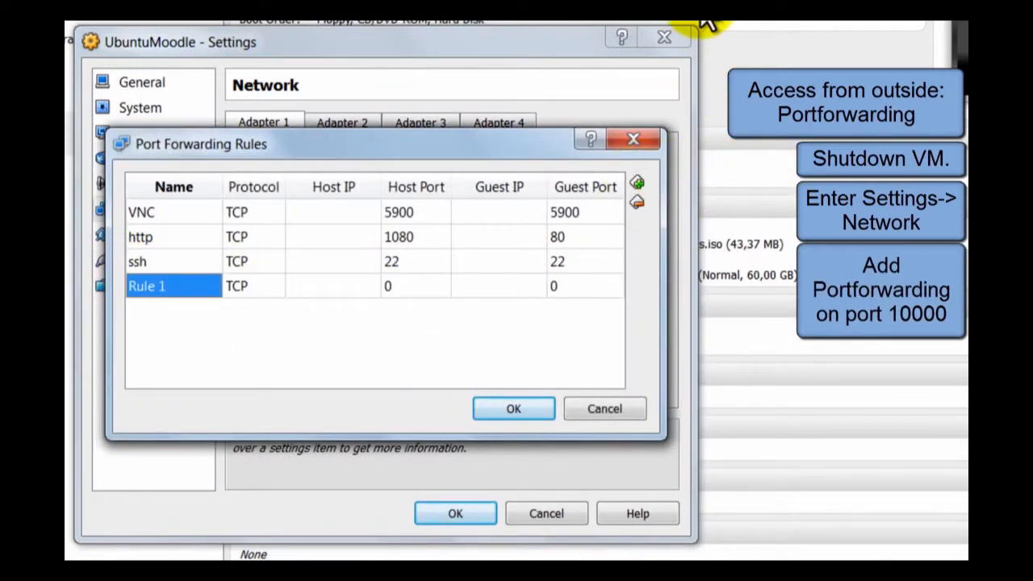
pyautogui.write('webmin')
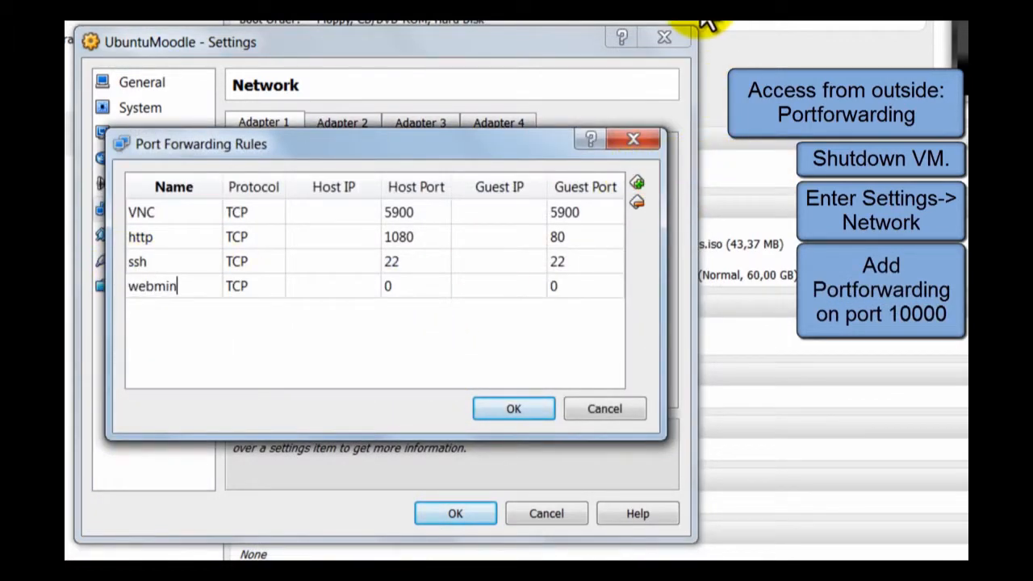
pyautogui.click(416, 286)
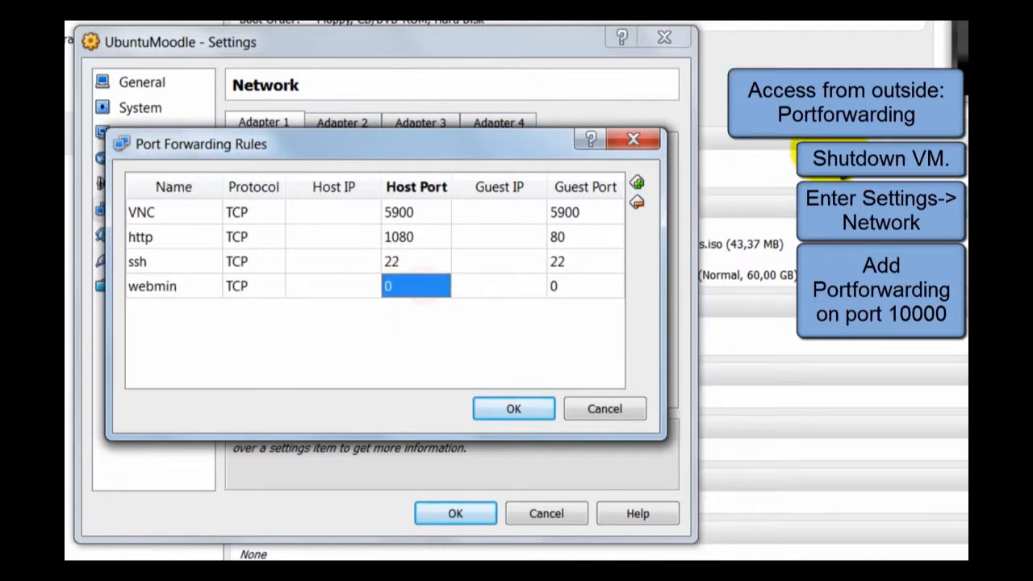
pyautogui.write('10000')
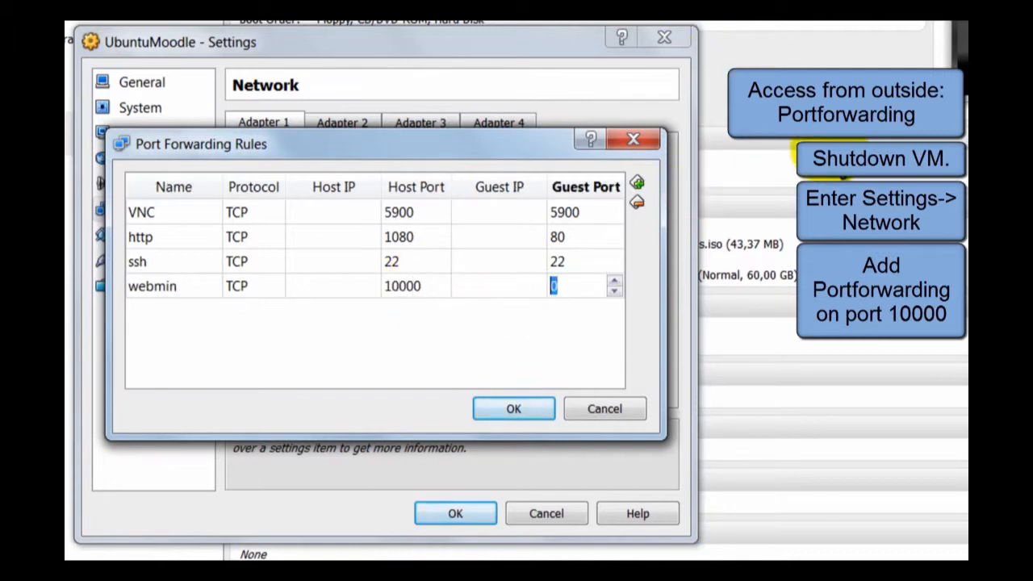
pyautogui.write('10000')
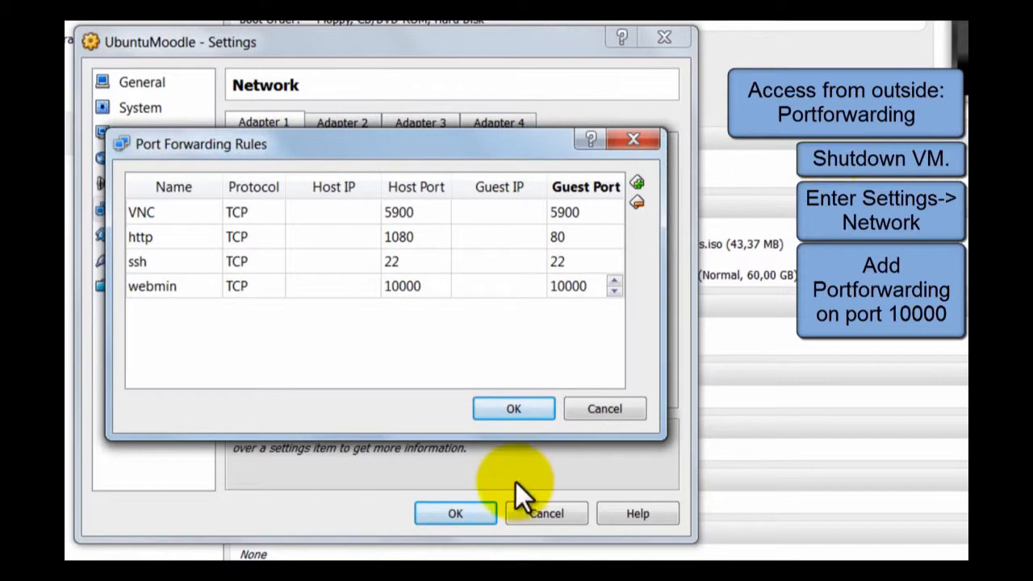
pyautogui.click(513, 409)
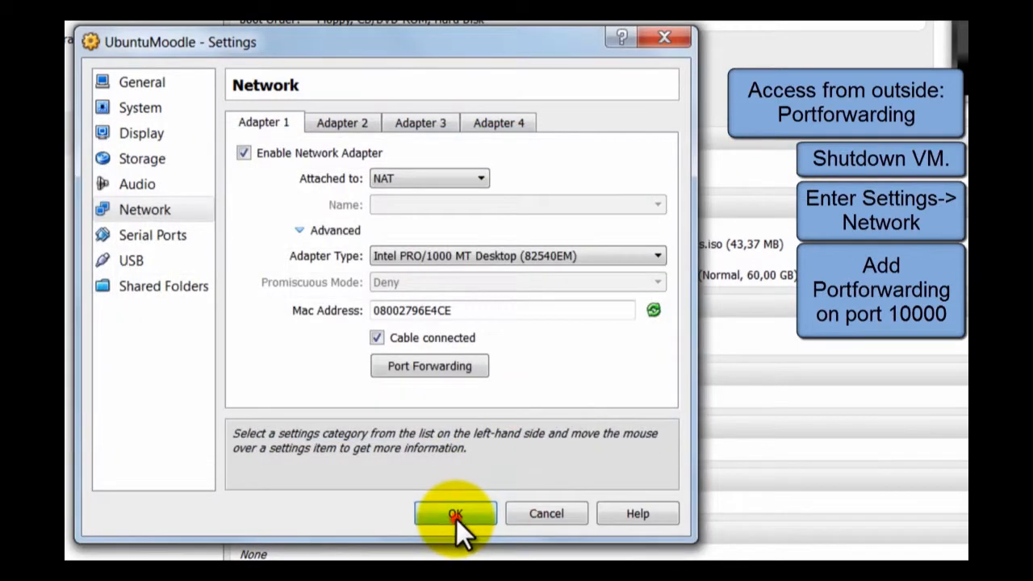
pyautogui.click(455, 514)
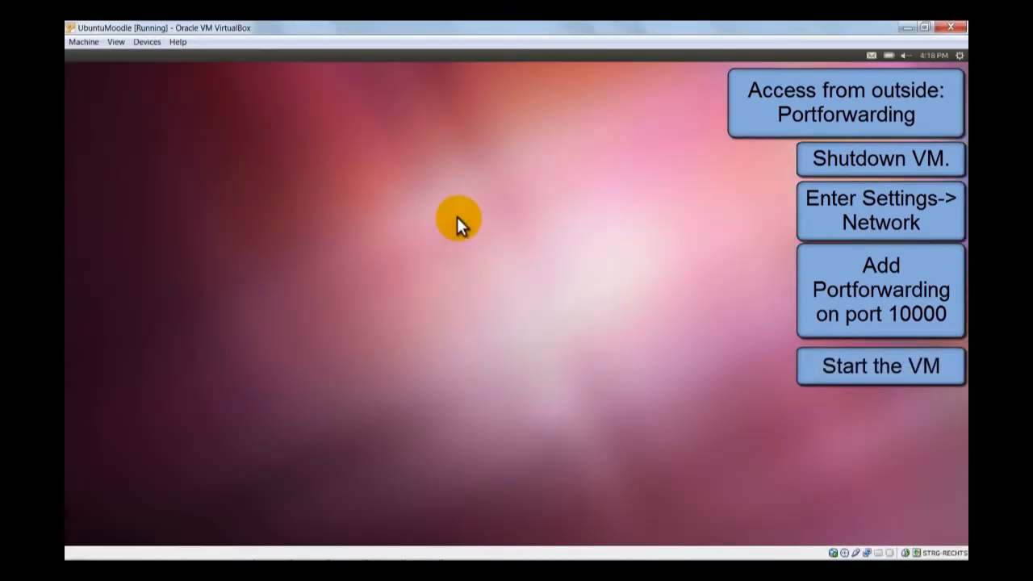
pyautogui.moveTo(373, 422)
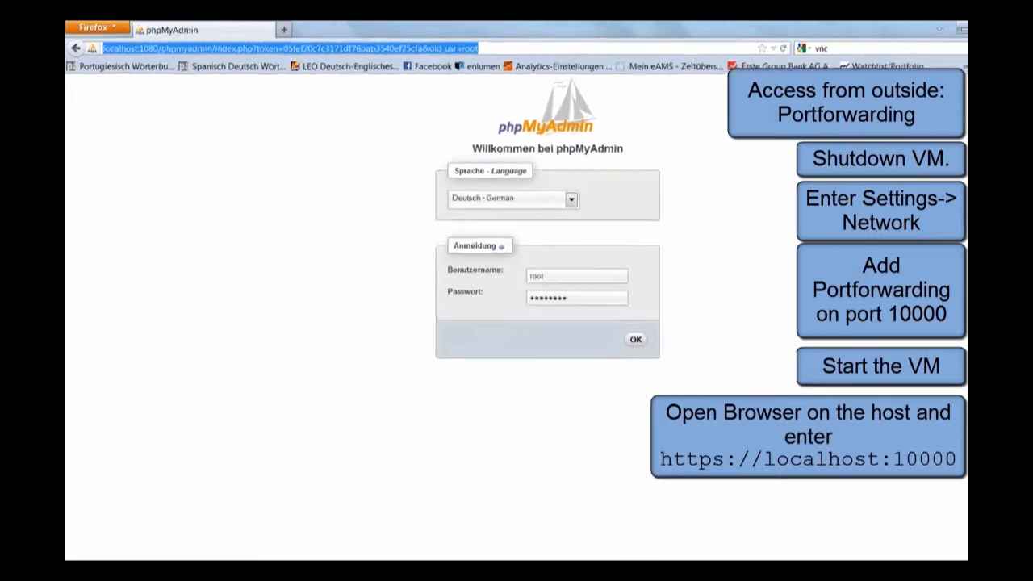
pyautogui.write('https://')
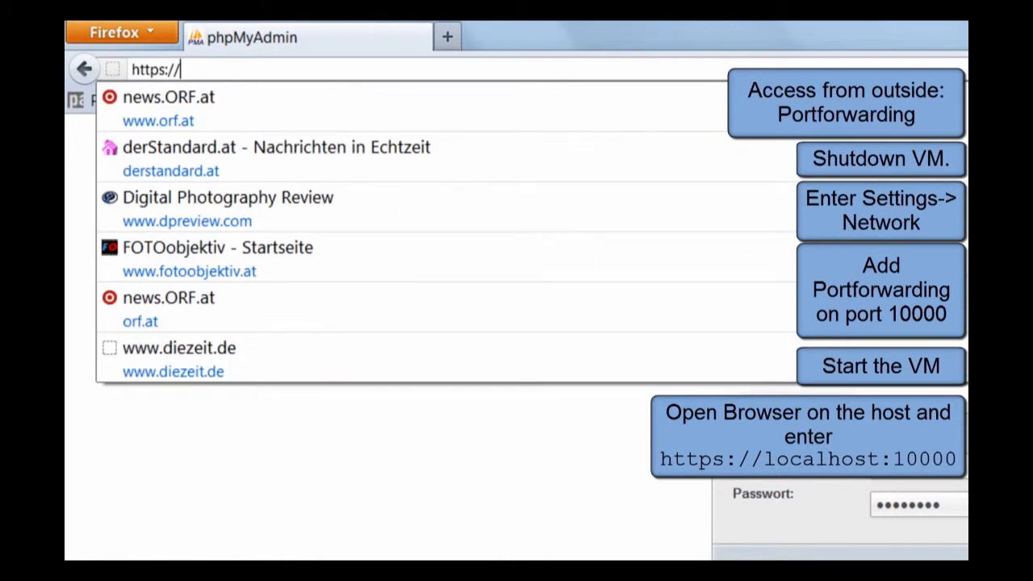
pyautogui.write('localhost:10000')
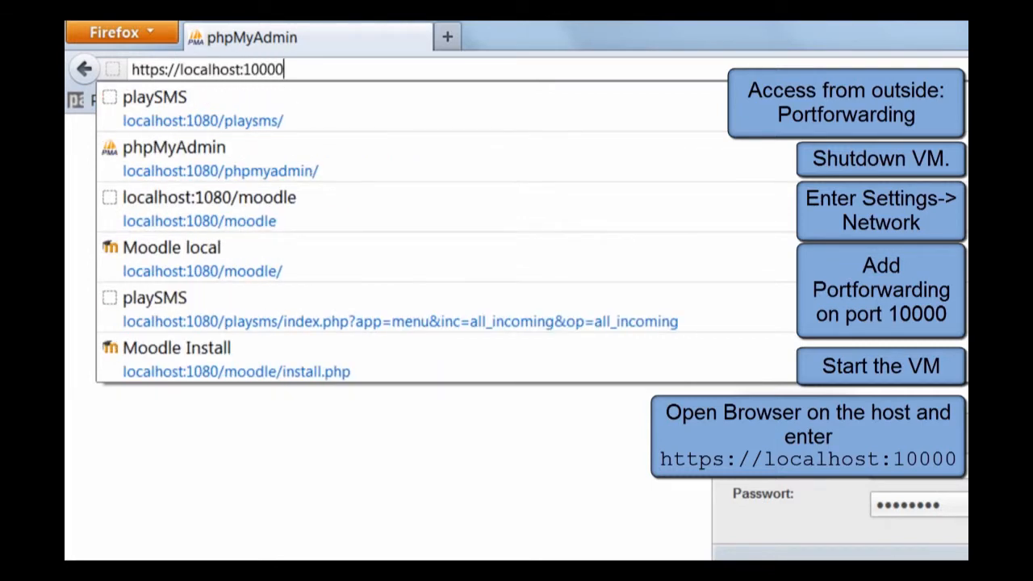
pyautogui.press('Return')
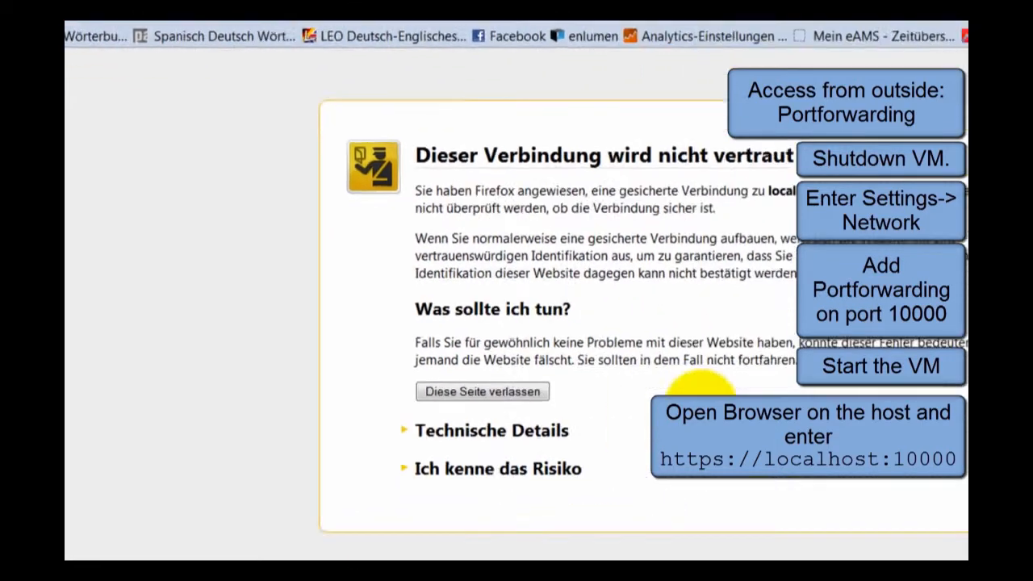
# Accept the untrusted certificate risk and log in to Webmin as moodle.
pyautogui.click(498, 468)
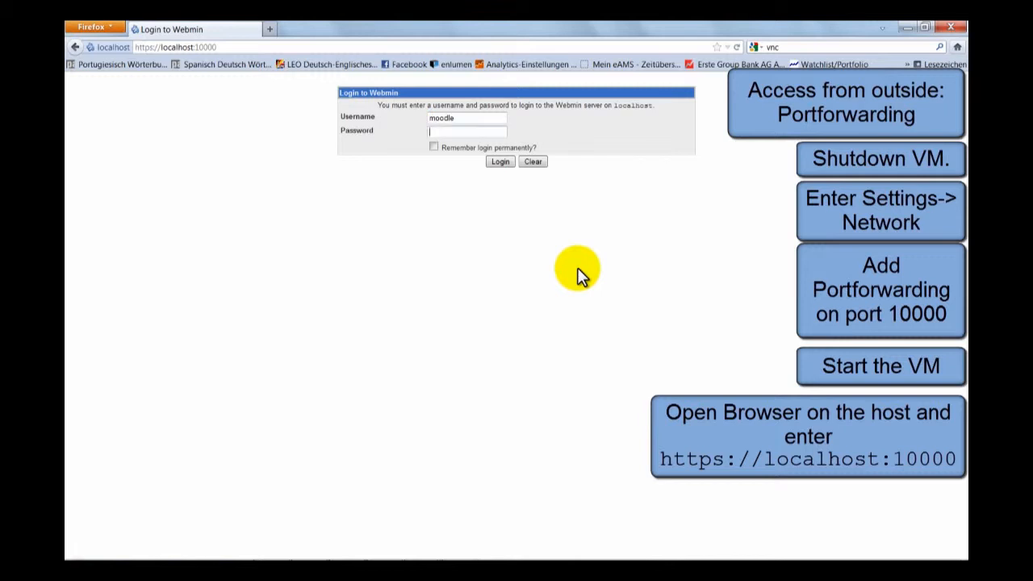
pyautogui.click(500, 162)
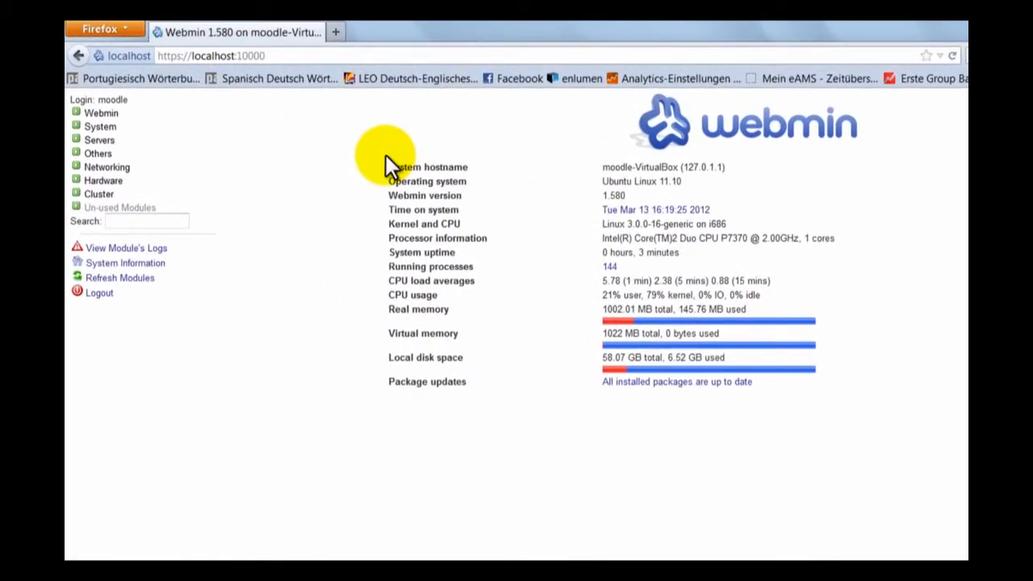
pyautogui.moveTo(395, 226)
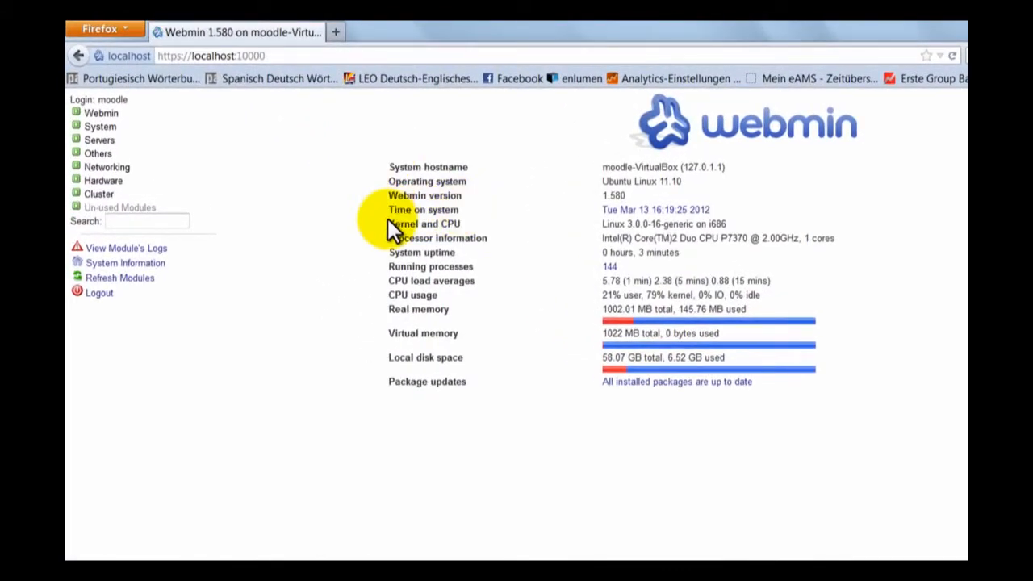
# Expand the Servers, Webmin and System categories in Webmin's left menu.
pyautogui.click(100, 140)
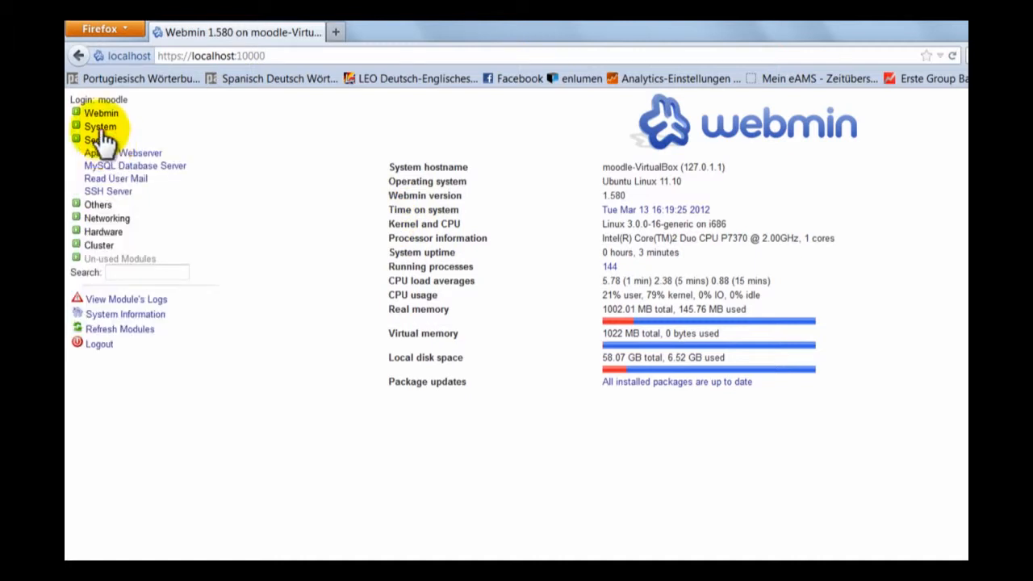
pyautogui.click(101, 113)
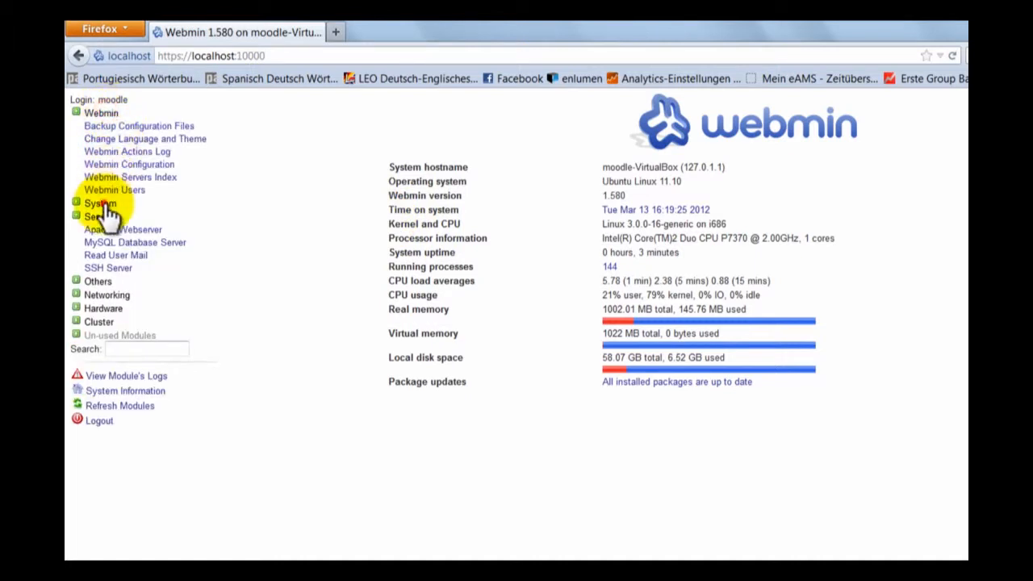
pyautogui.click(100, 202)
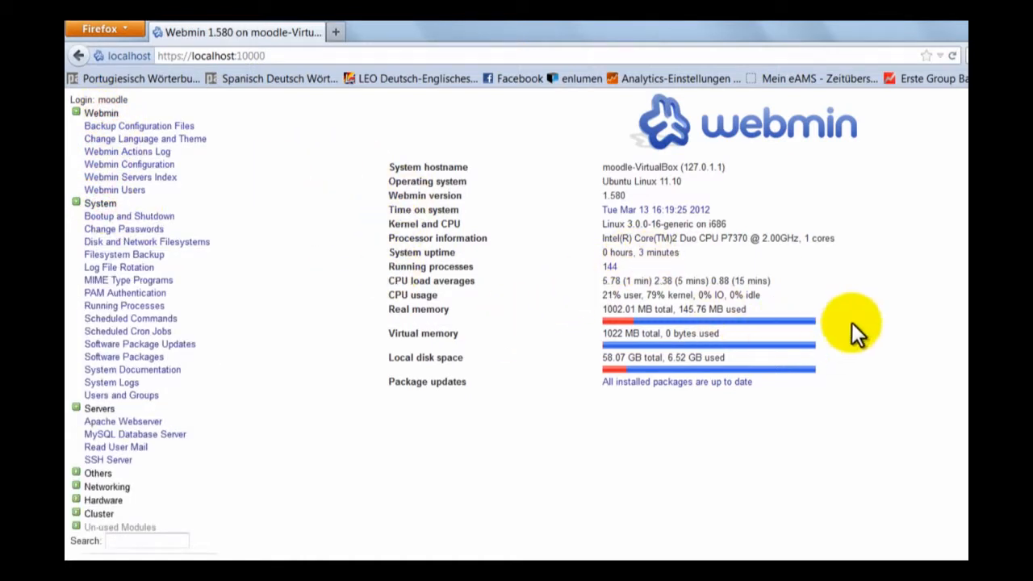
pyautogui.moveTo(904, 331)
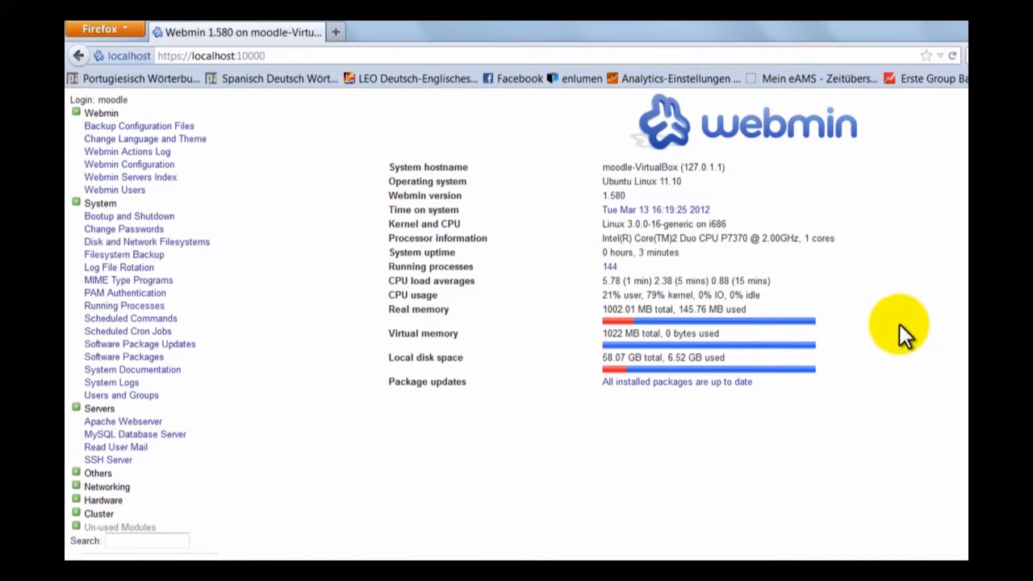
pyautogui.moveTo(844, 468)
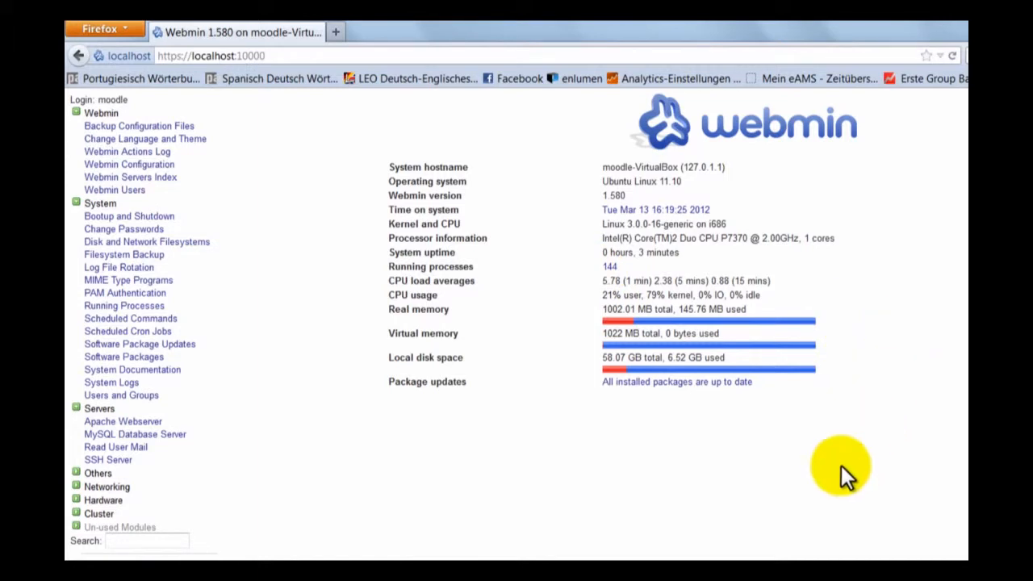